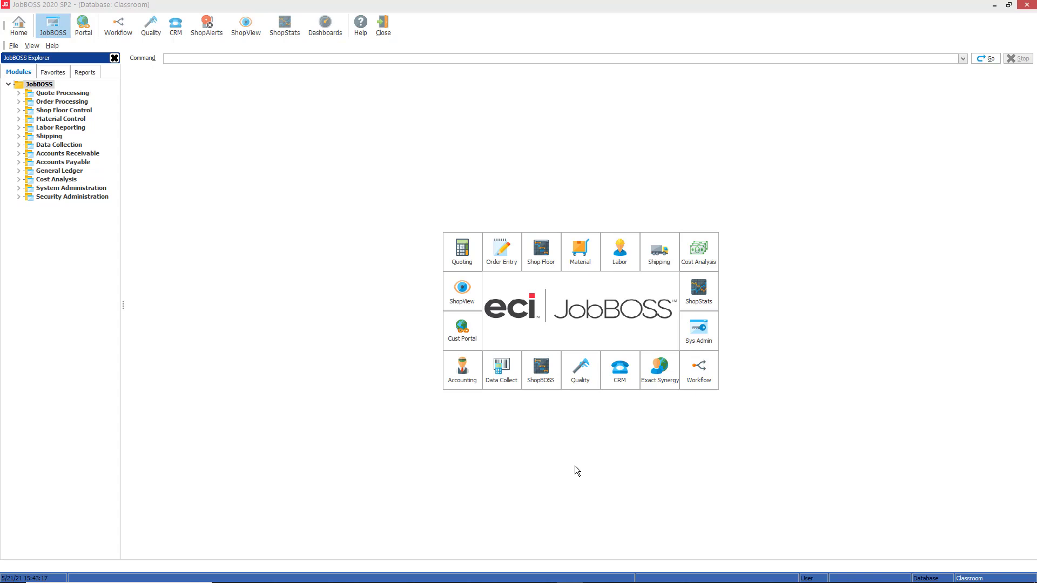
mouse_move(589, 471)
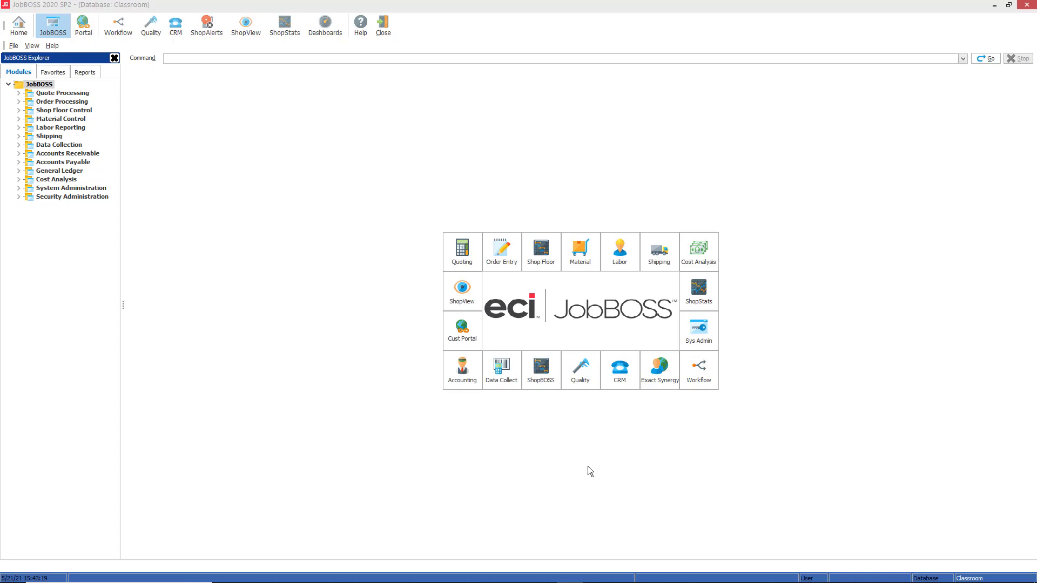
mouse_move(105, 115)
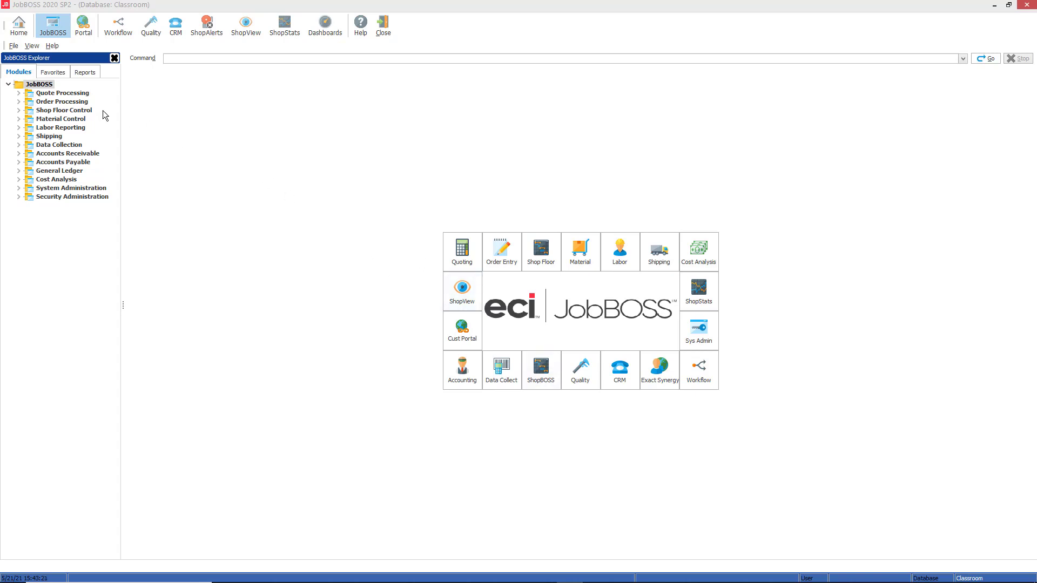
- Load job 10161 in Job Entry: General Electric customer, 500 units ordered
left_click(18, 101)
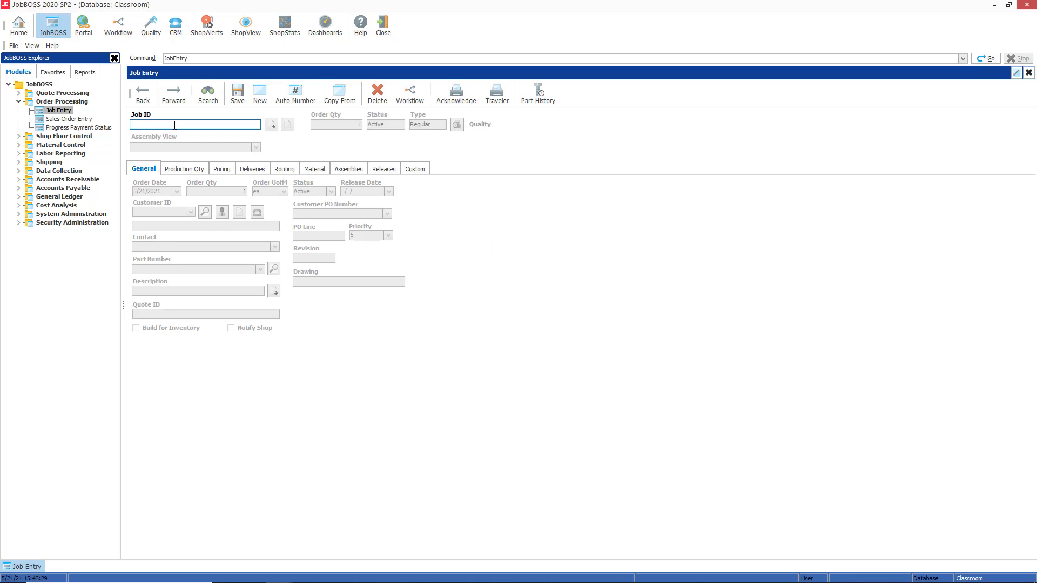
type("10161")
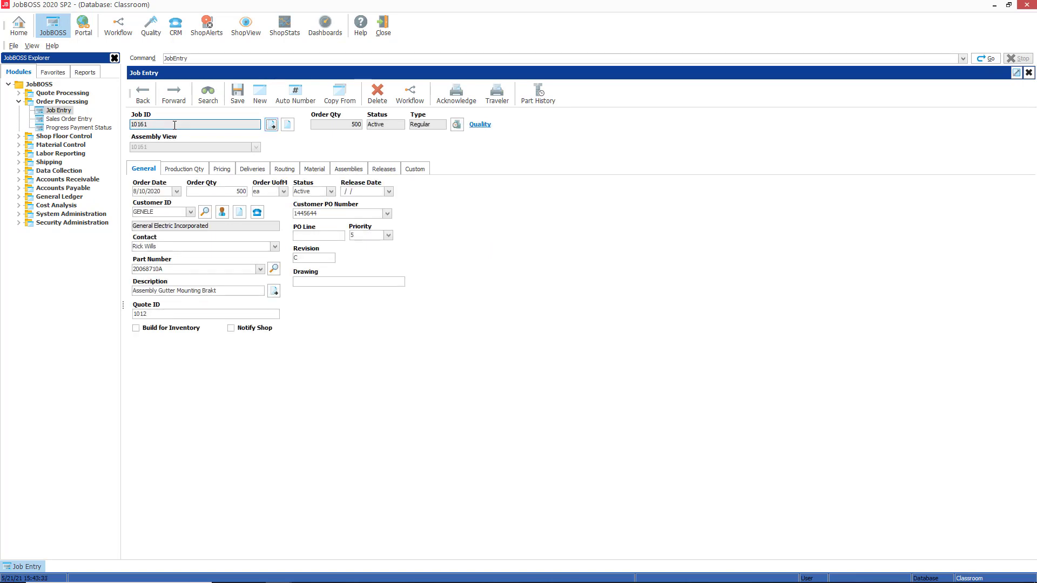
- View job 10161's pricing: $35.20 unit price, $18,100 total, $500 Engineering Charge
left_click(221, 168)
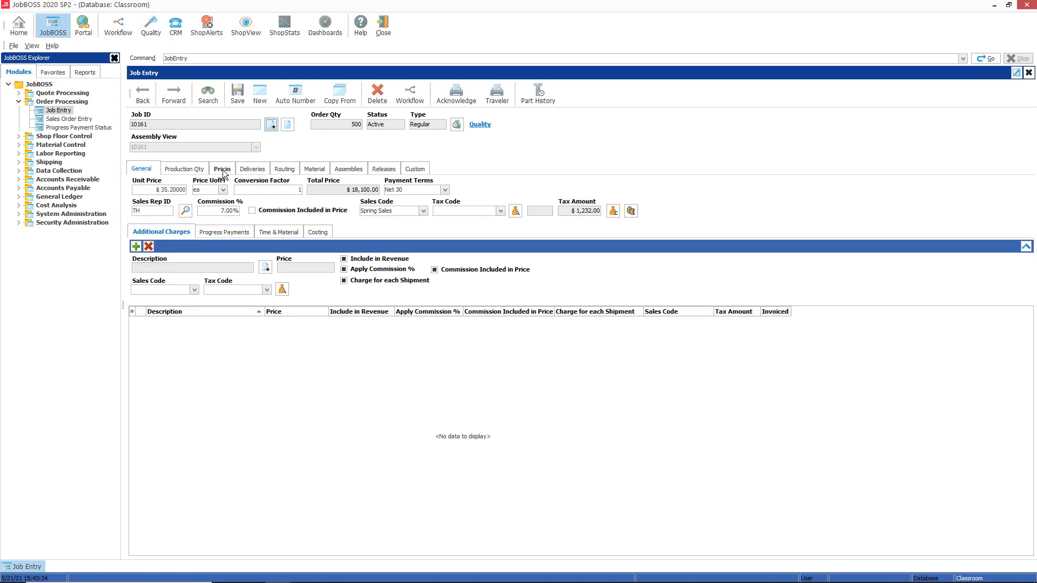
left_click(136, 246)
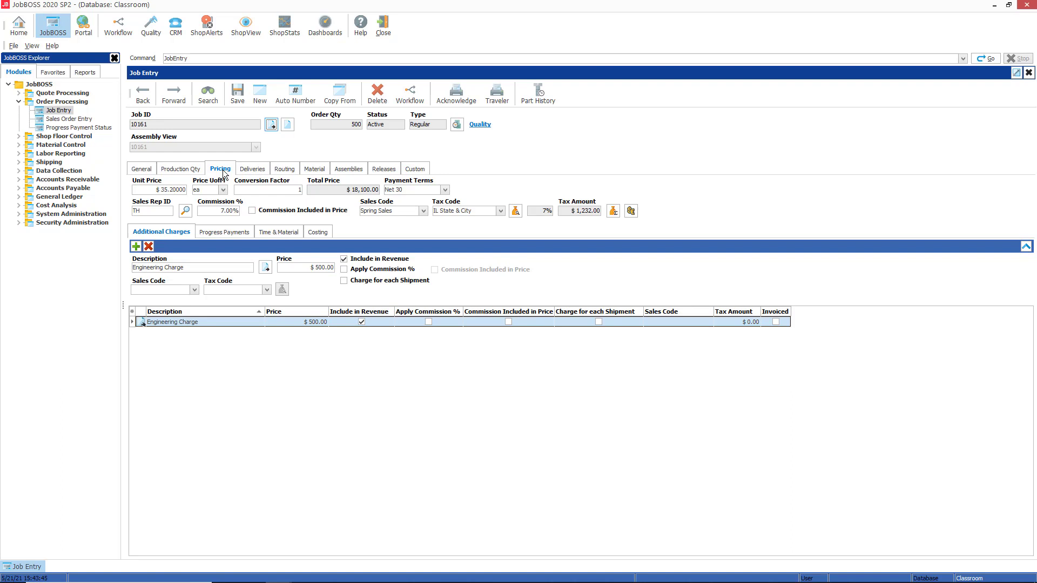
mouse_move(184, 238)
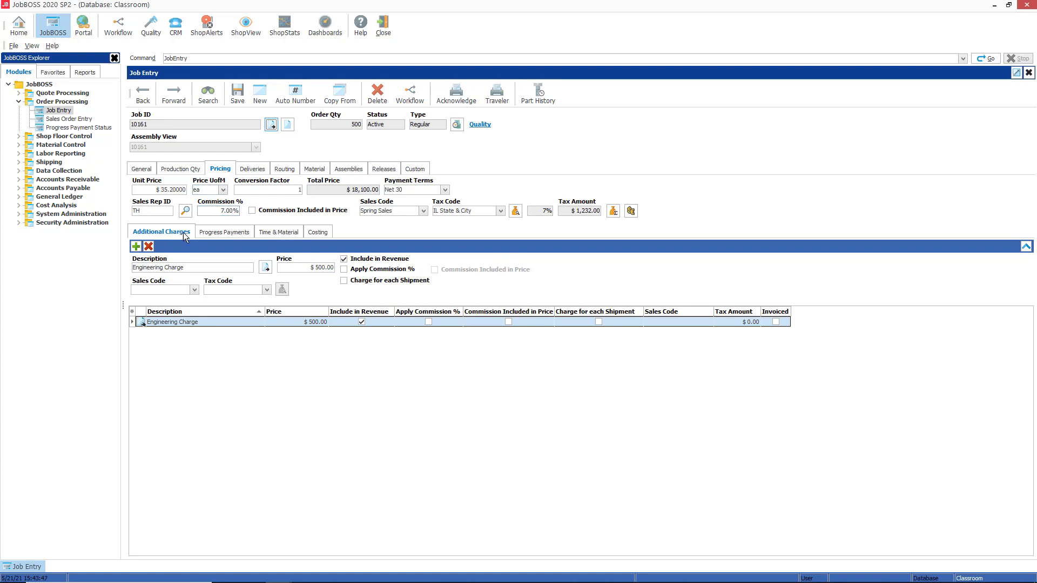
mouse_move(216, 232)
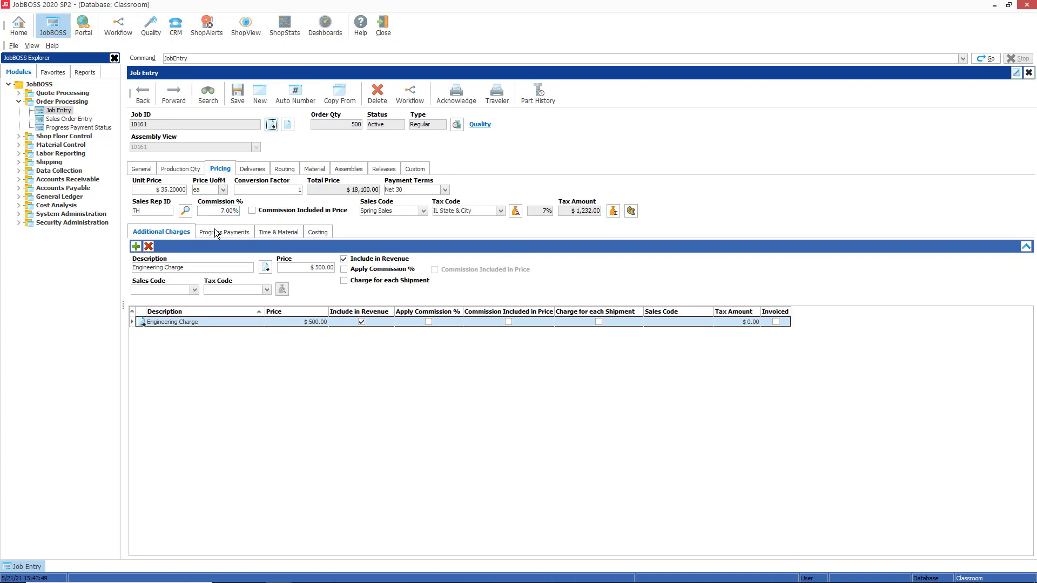
mouse_move(258, 252)
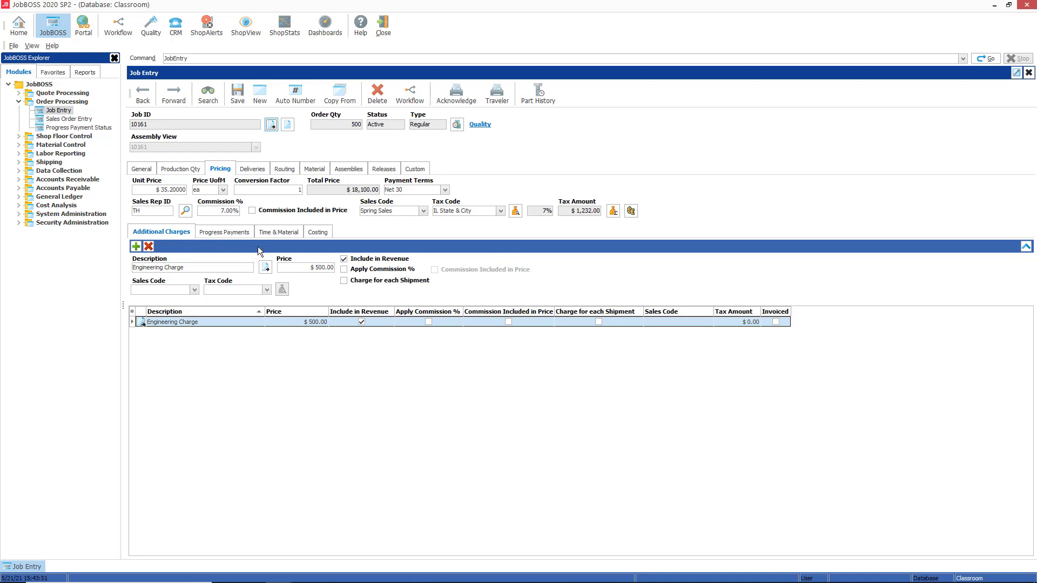
mouse_move(319, 242)
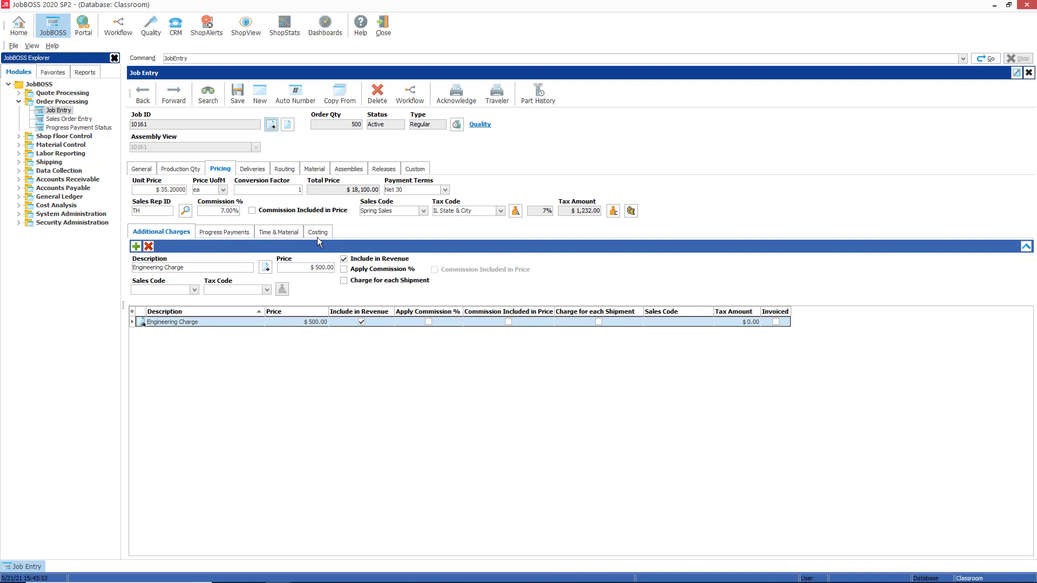
- Review the Costing sub-tab: estimated total $8,436.74, $16.54 per unit, actual and prebill $0.00
left_click(311, 231)
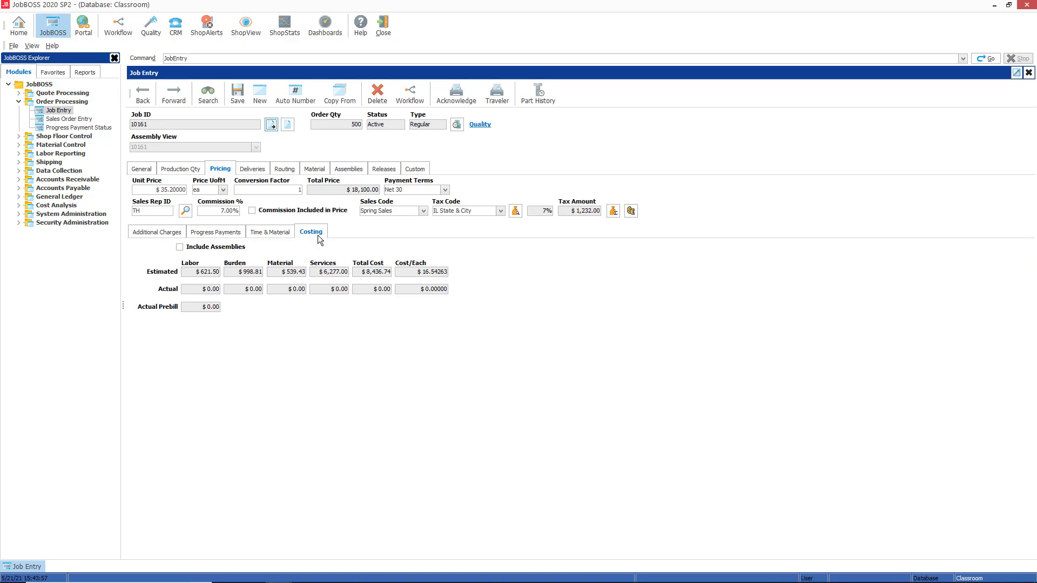
mouse_move(359, 413)
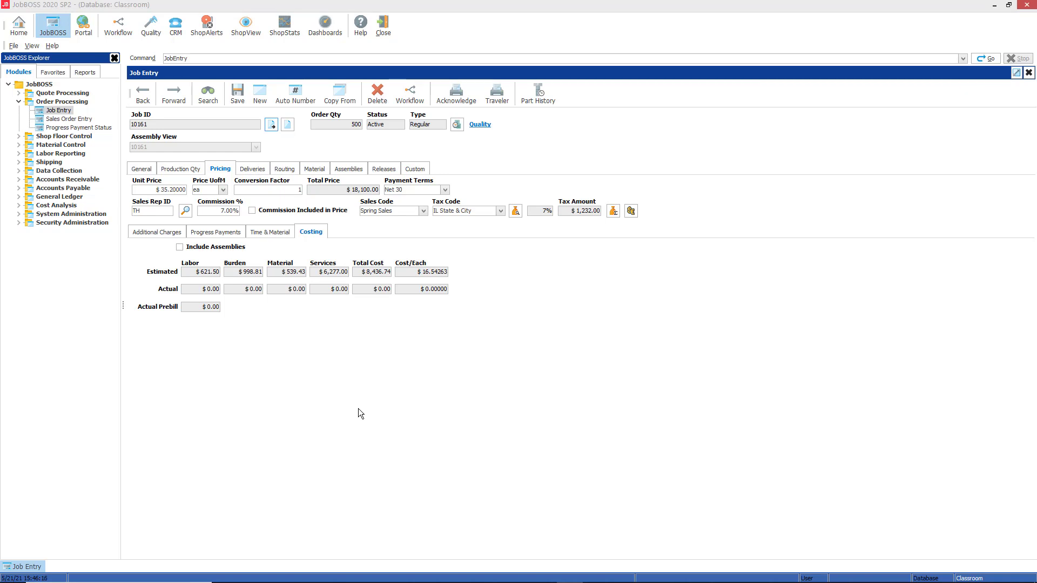
mouse_move(333, 398)
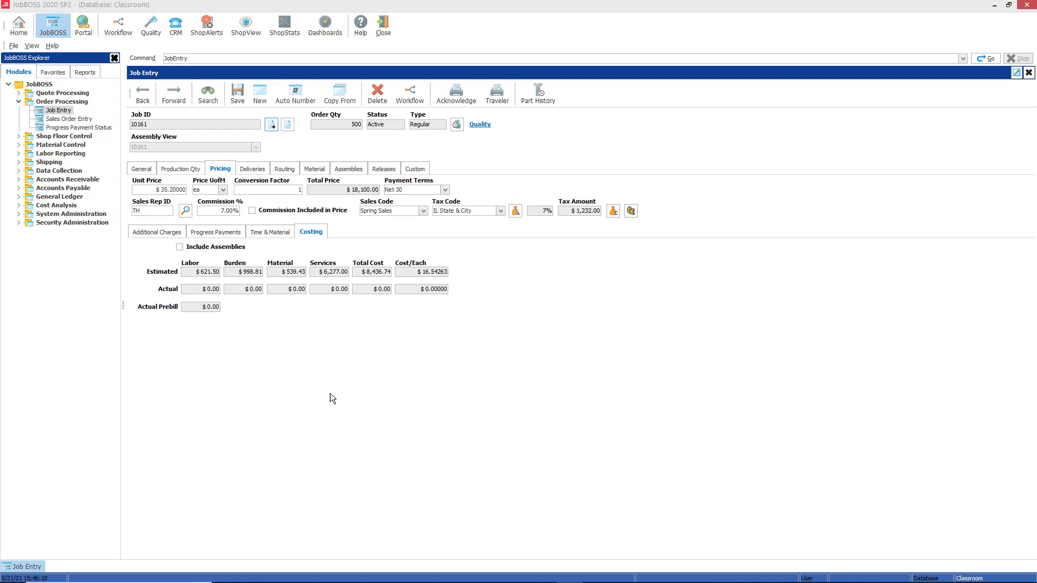
mouse_move(318, 349)
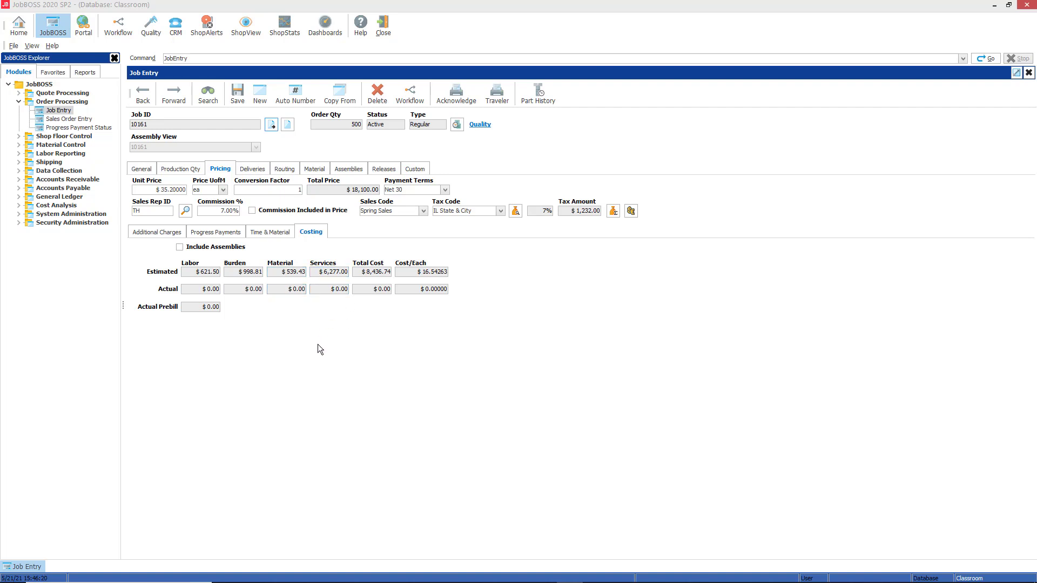
mouse_move(325, 355)
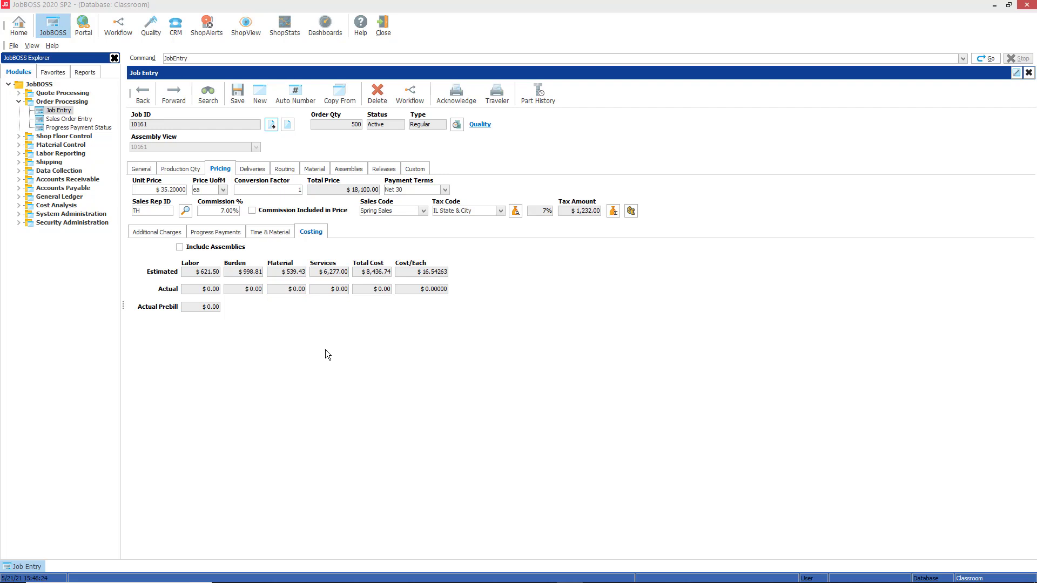
mouse_move(235, 254)
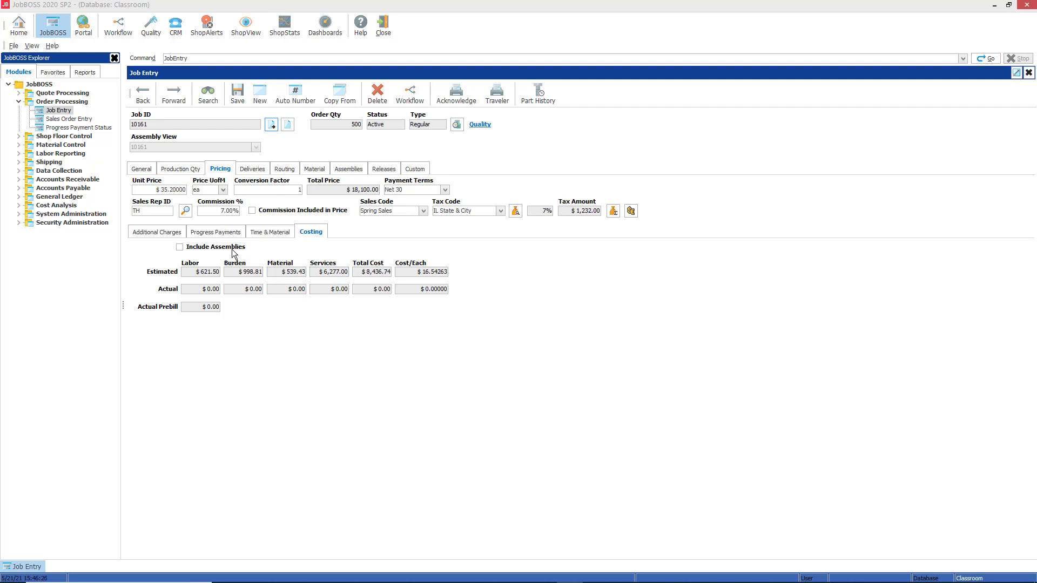
left_click(180, 247)
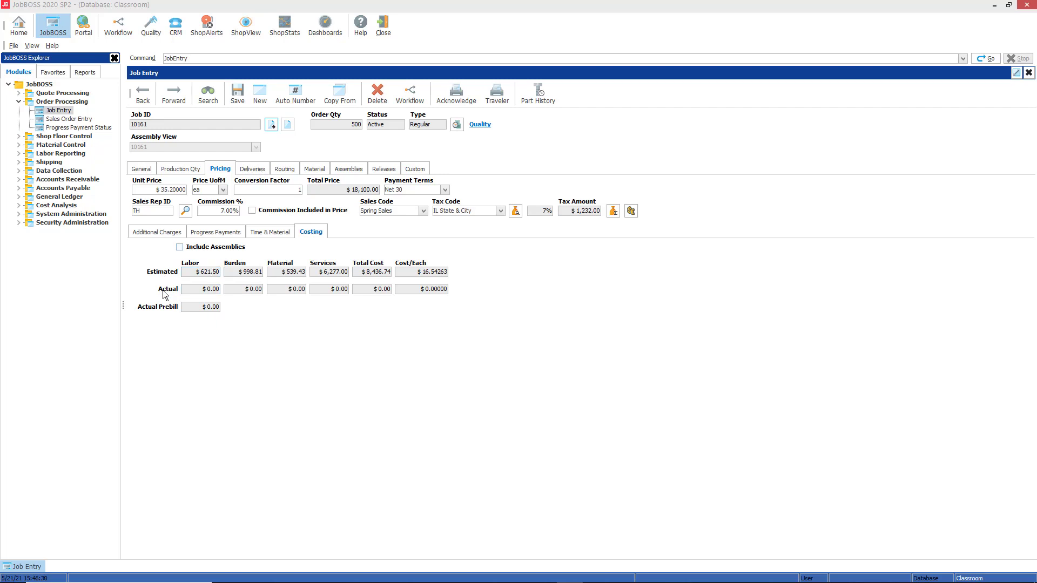
mouse_move(233, 331)
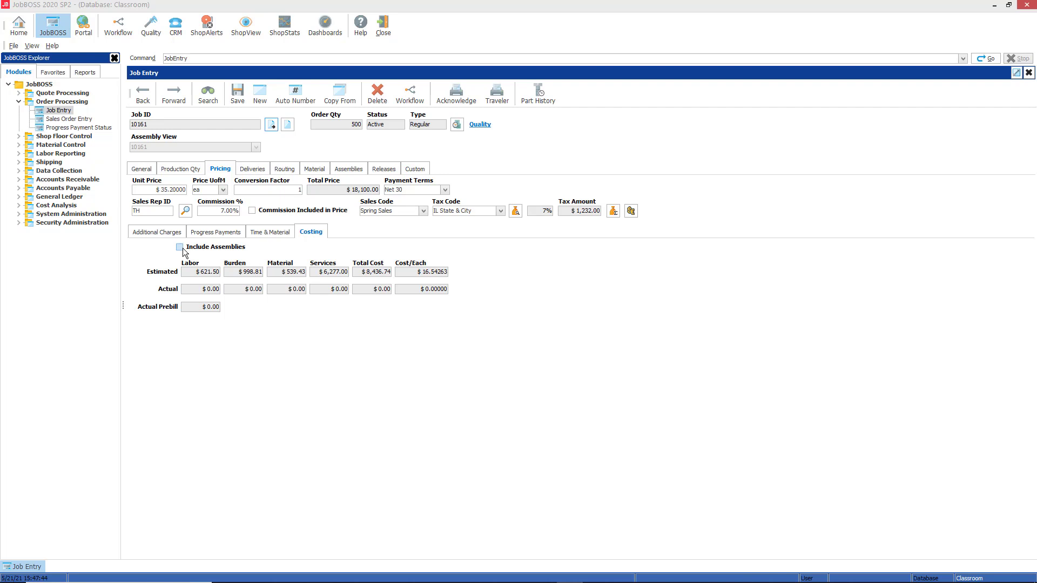
mouse_move(172, 275)
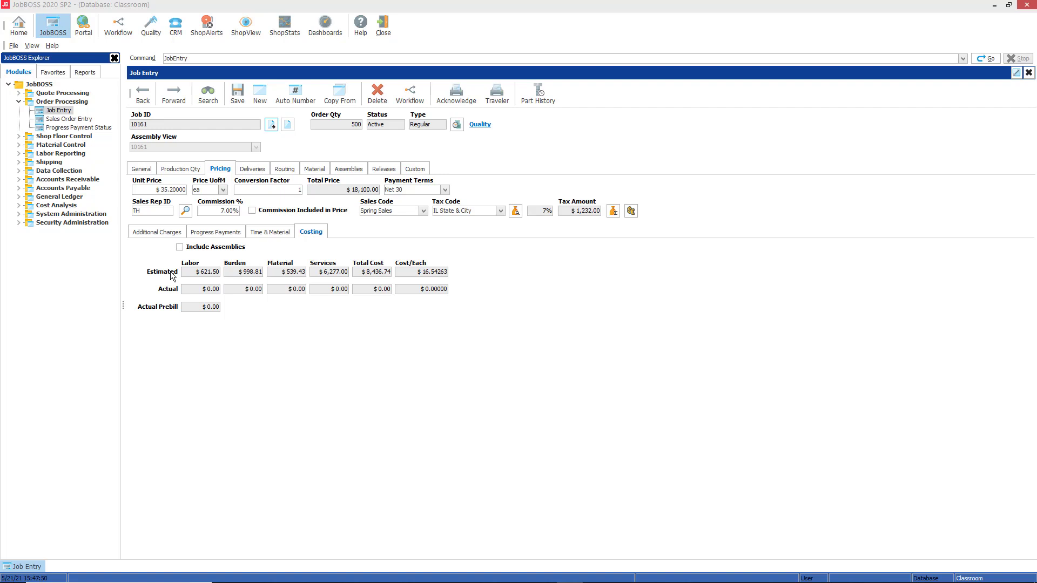
left_click(243, 272)
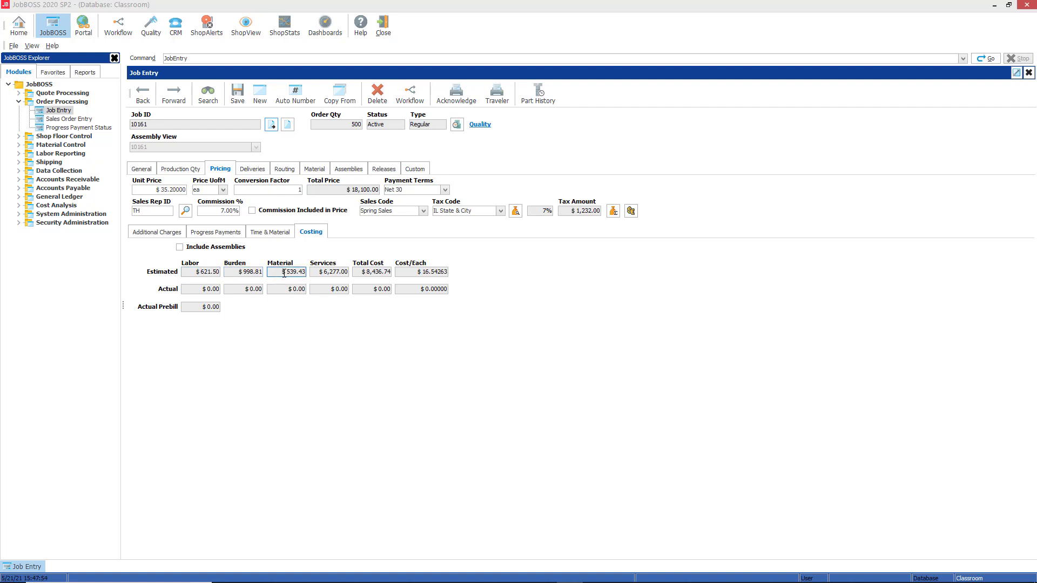
left_click(329, 272)
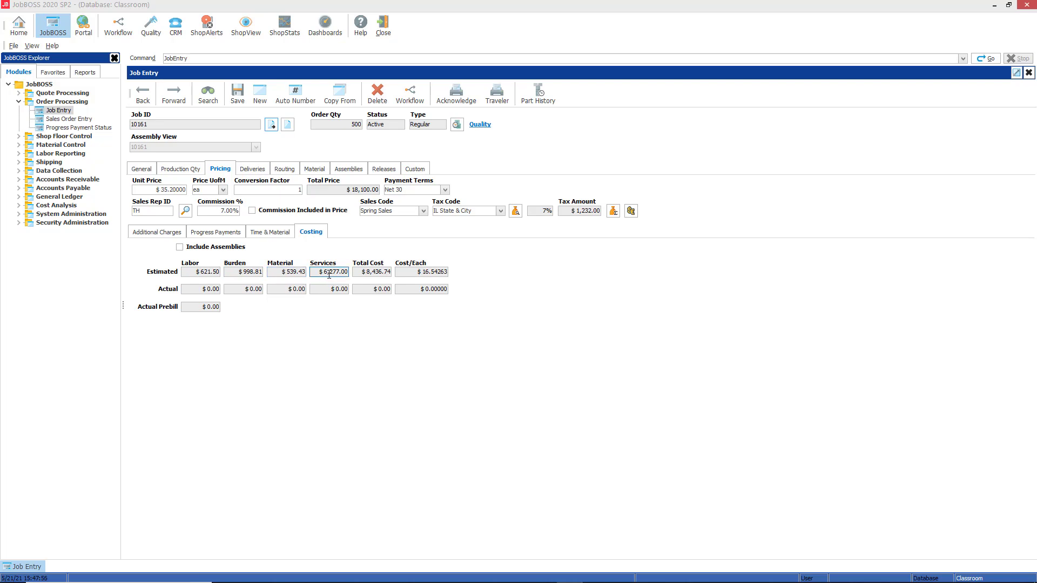
left_click(372, 271)
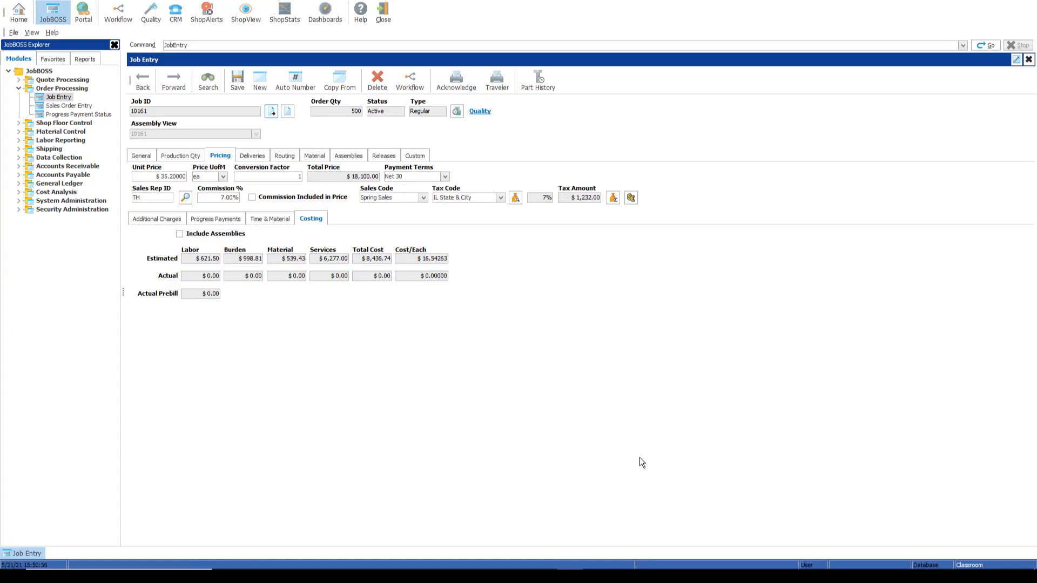
left_click(201, 275)
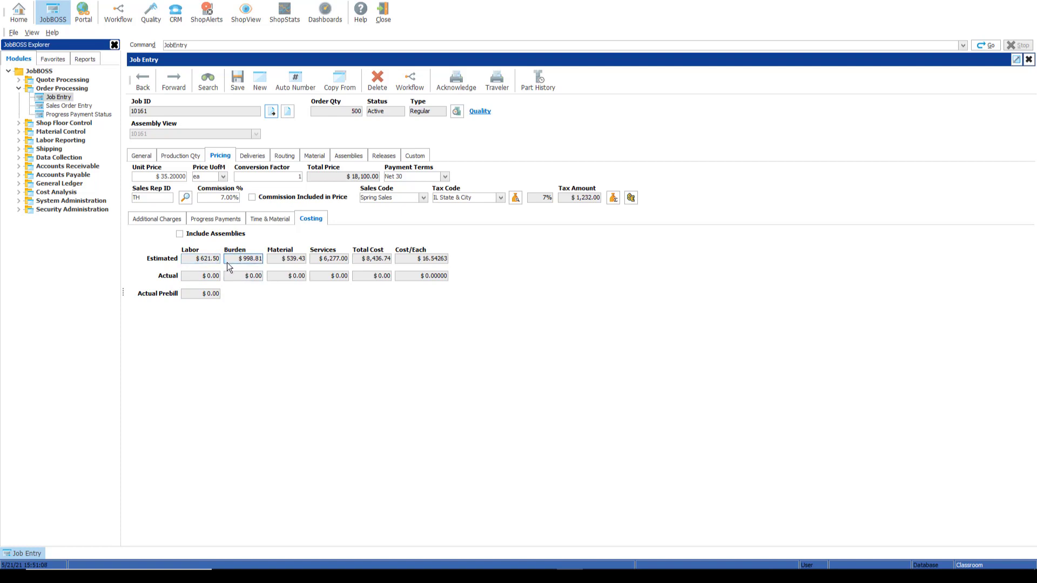
left_click(200, 276)
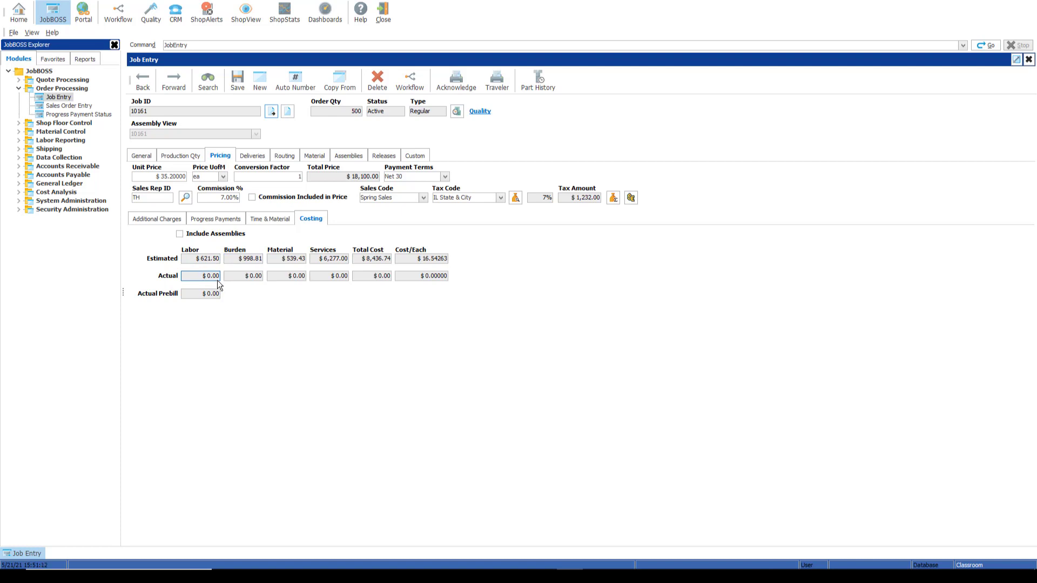
left_click(421, 258)
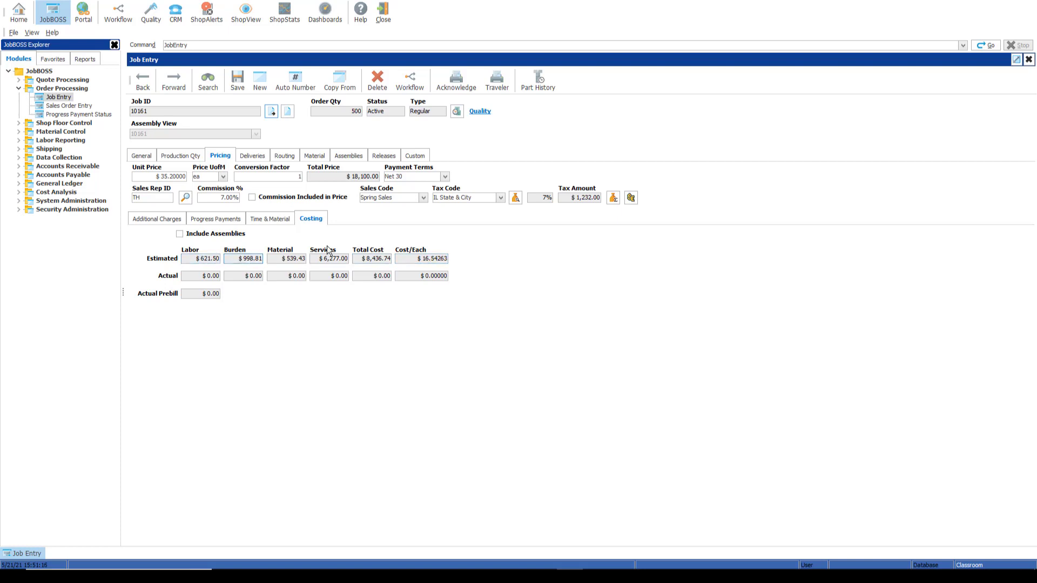
left_click(201, 258)
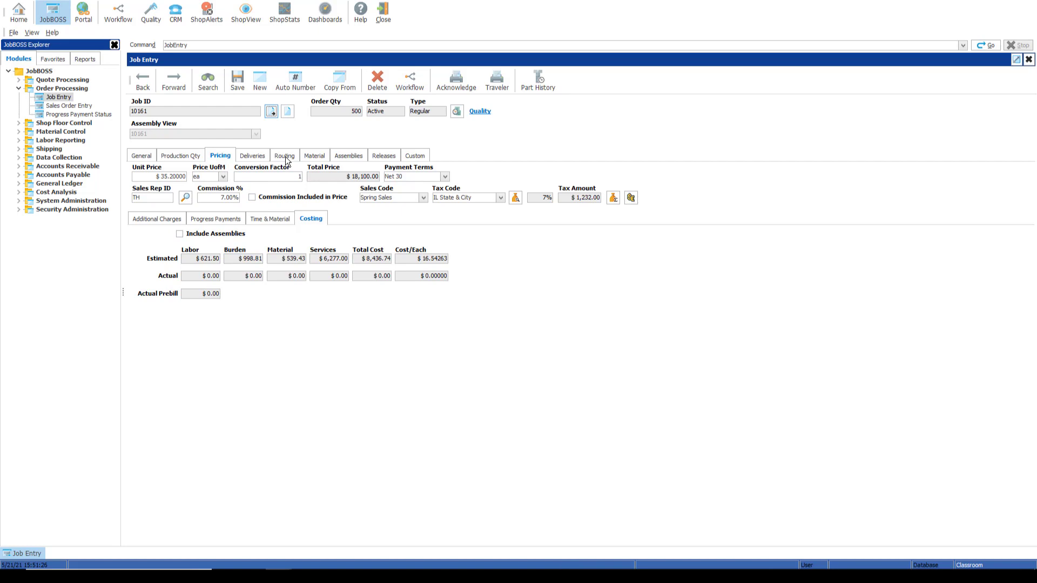
left_click(283, 155)
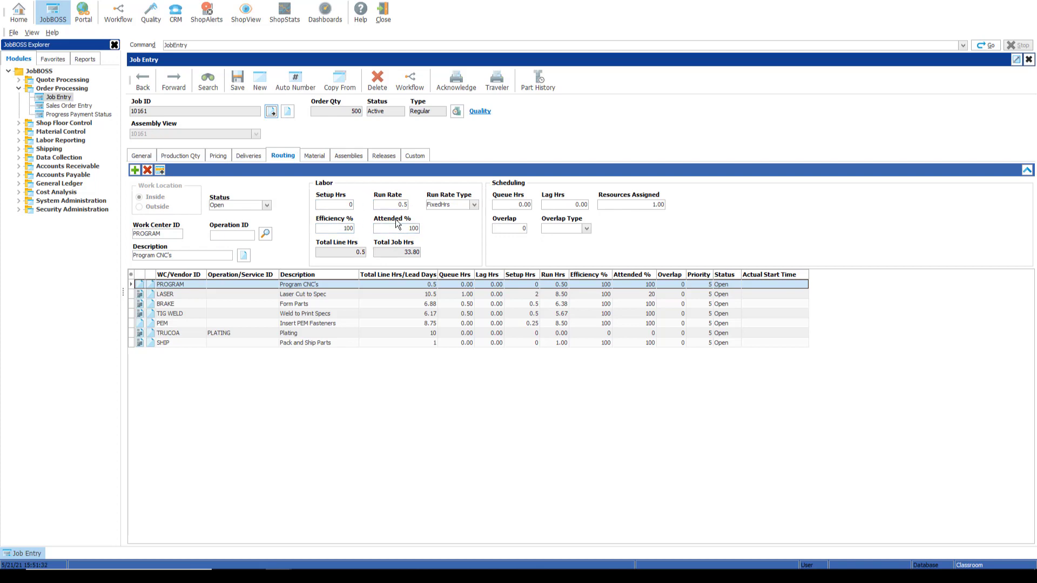
left_click(218, 155)
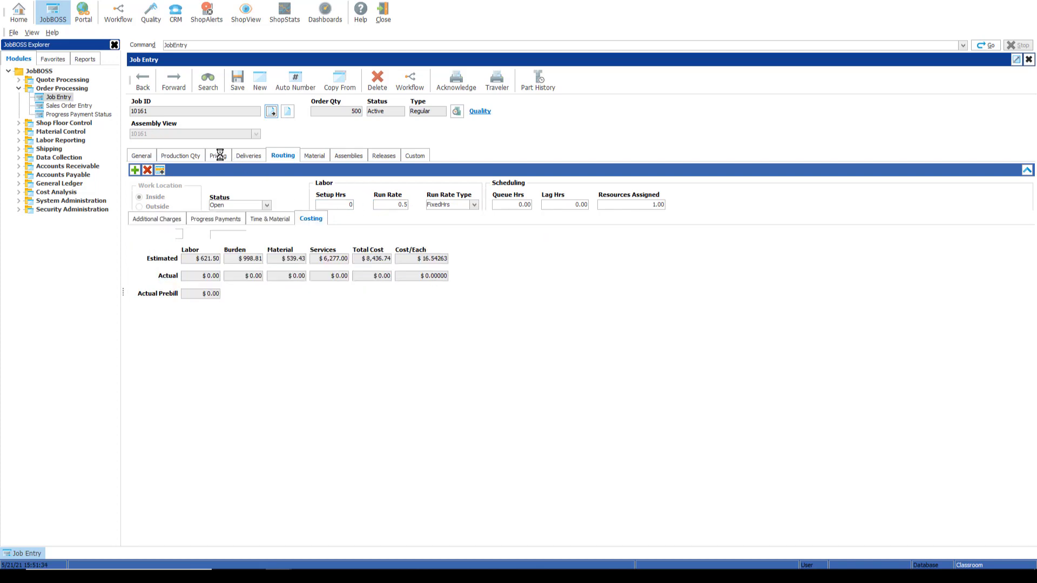
left_click(219, 155)
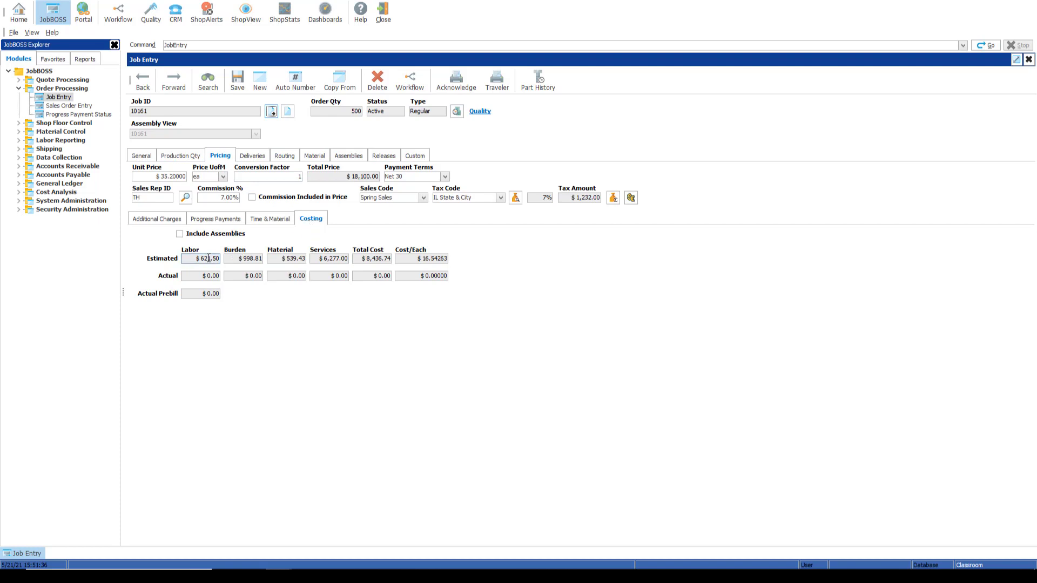
left_click(243, 258)
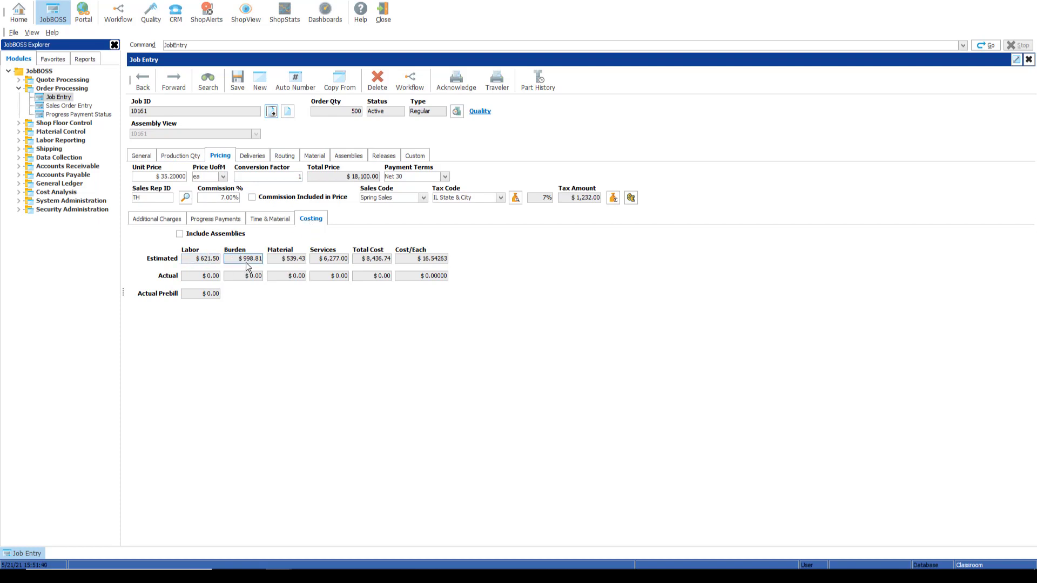
left_click(286, 258)
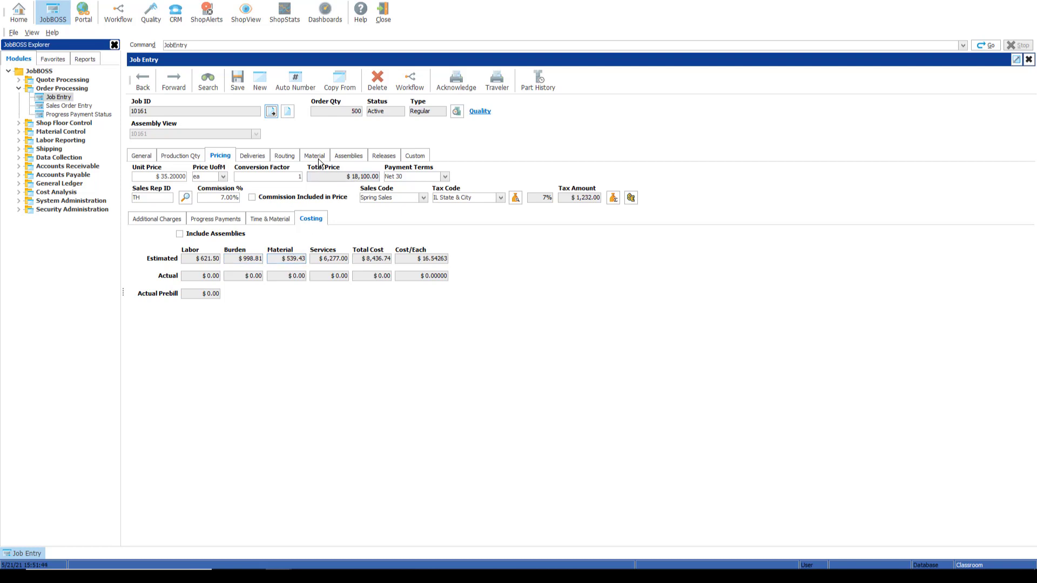
left_click(314, 155)
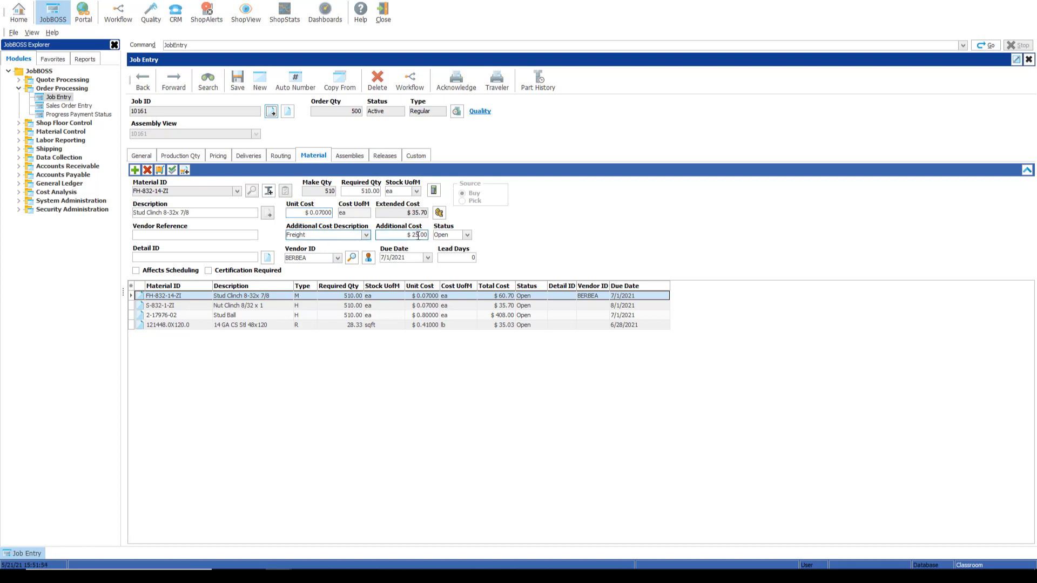
left_click(362, 191)
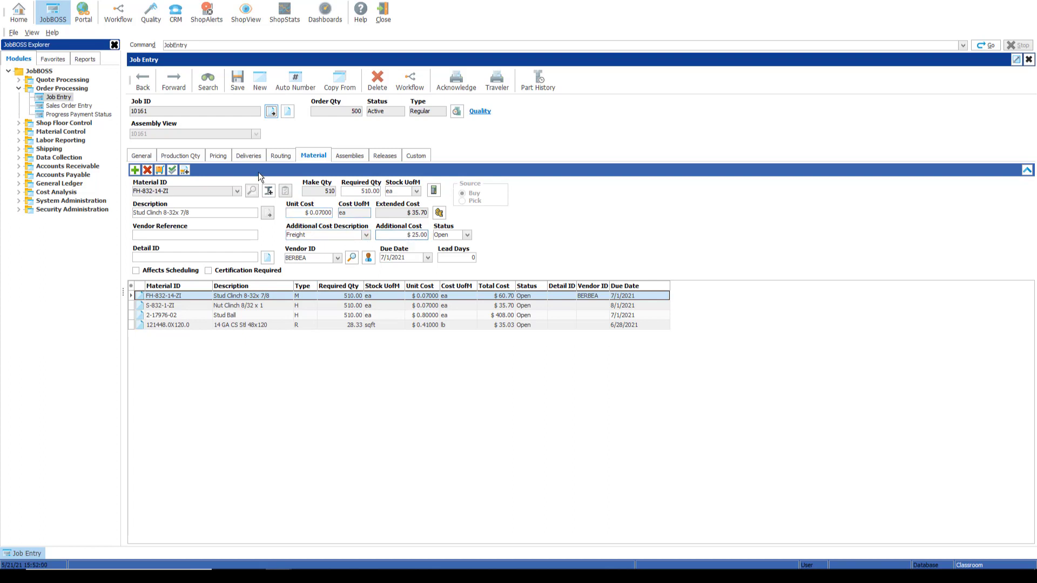
left_click(220, 155)
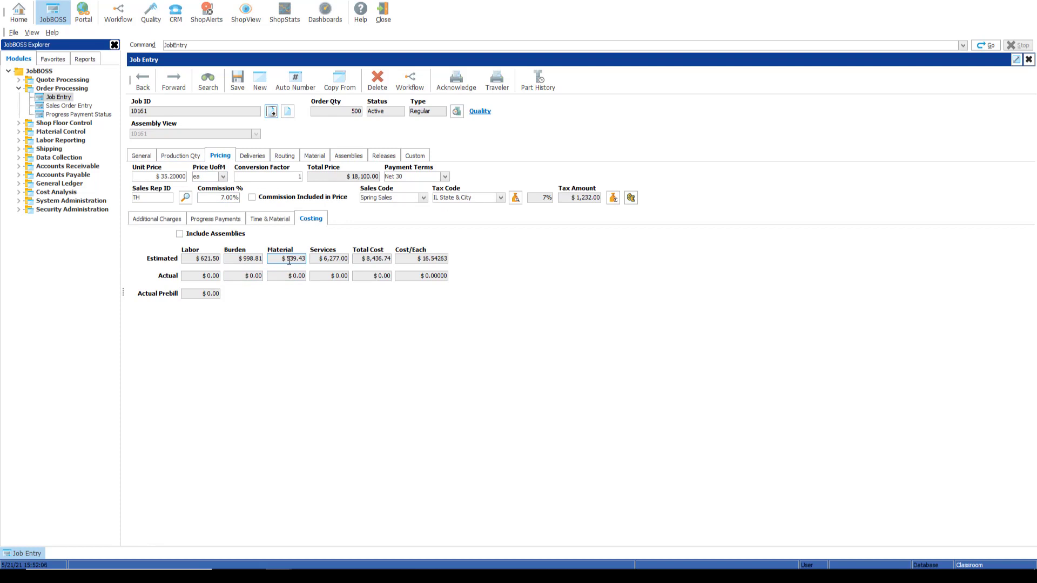
left_click(329, 258)
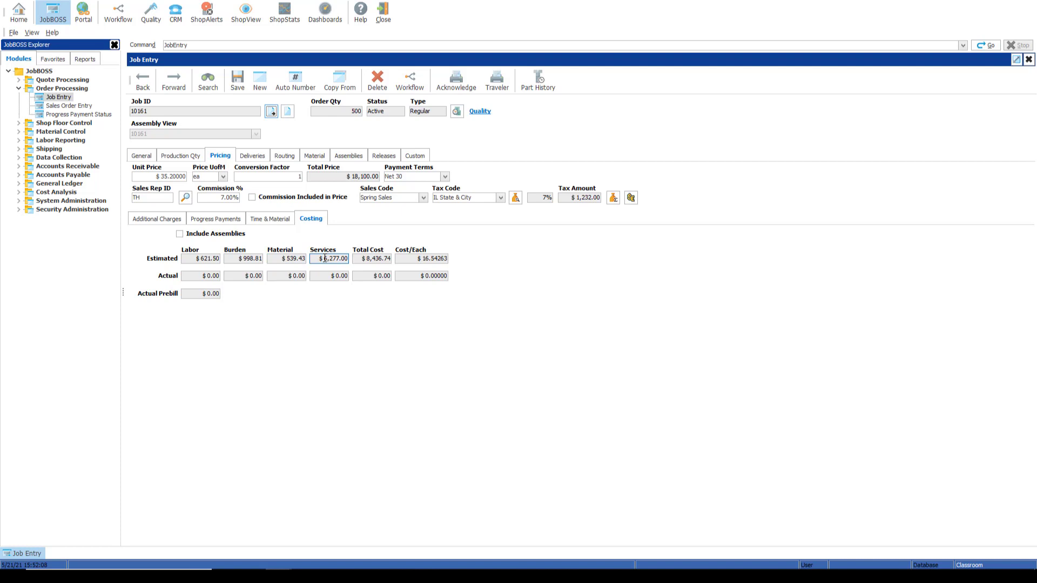
left_click(284, 155)
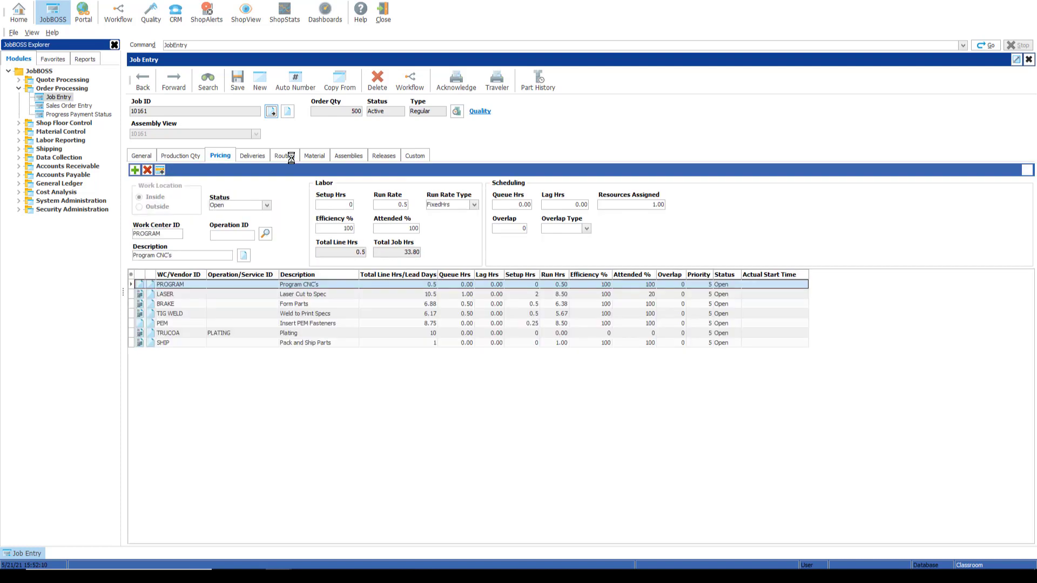
left_click(282, 156)
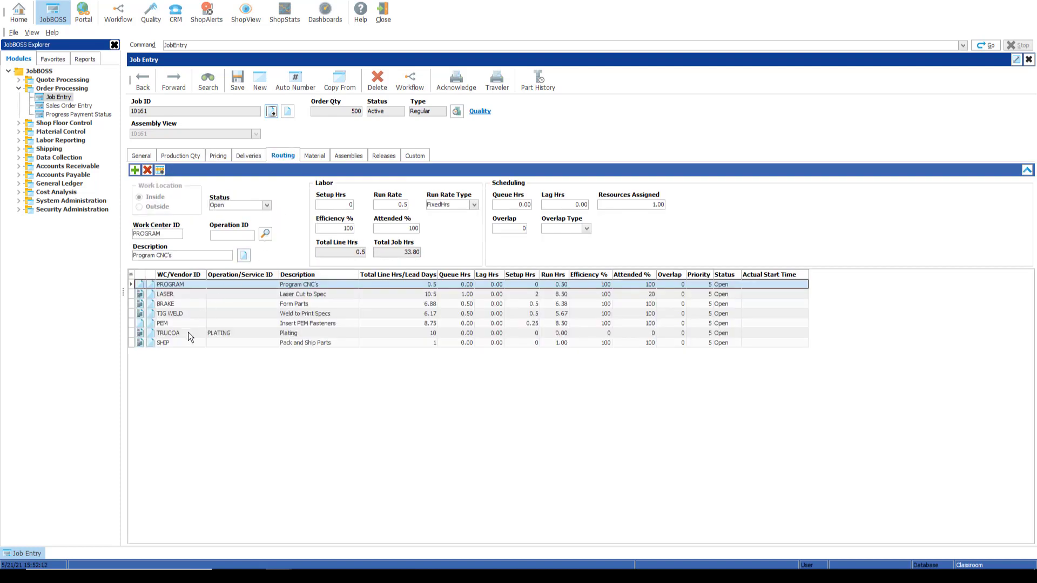
left_click(168, 332)
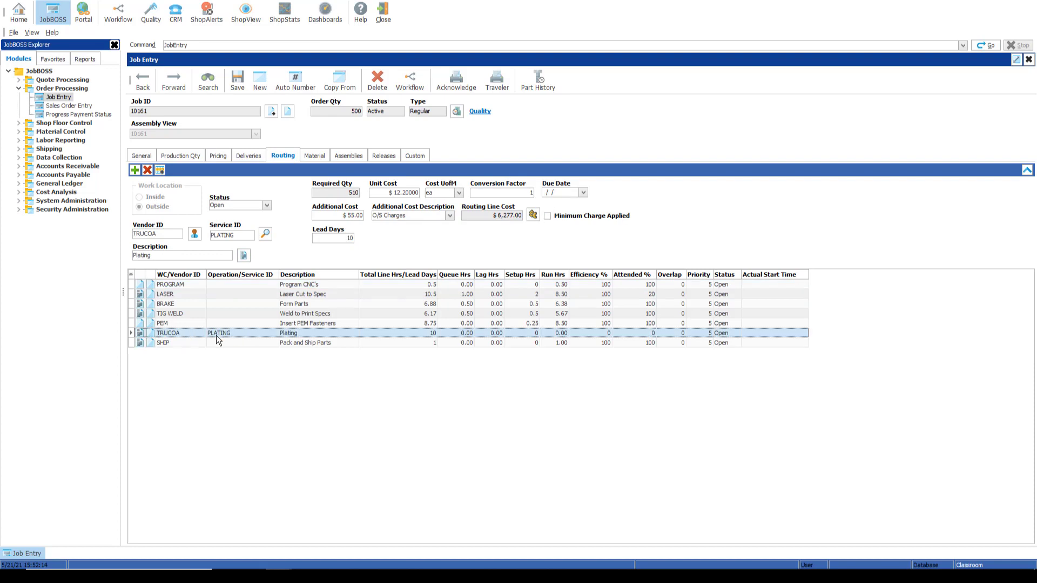
left_click(394, 193)
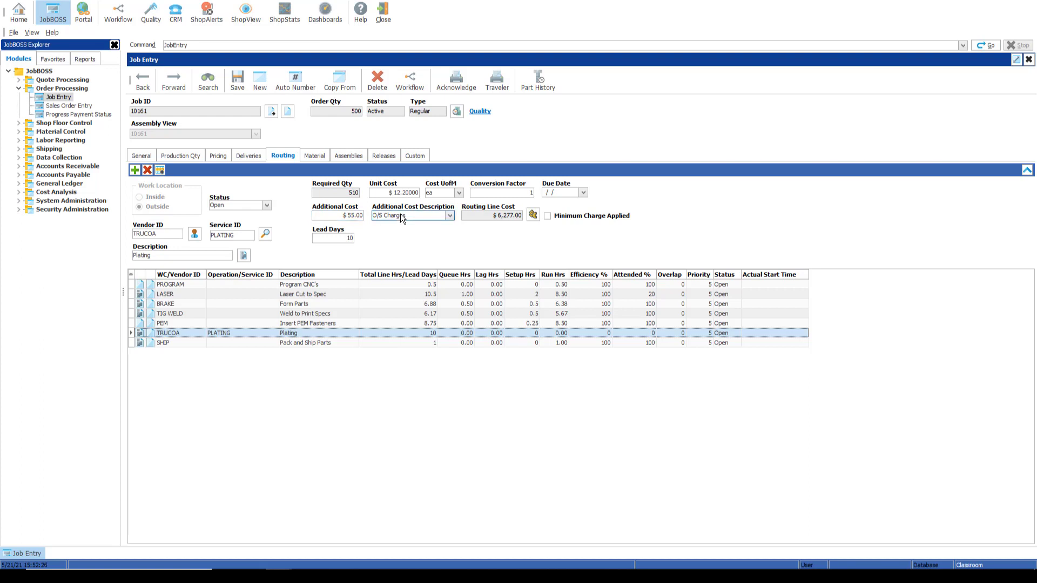
left_click(220, 156)
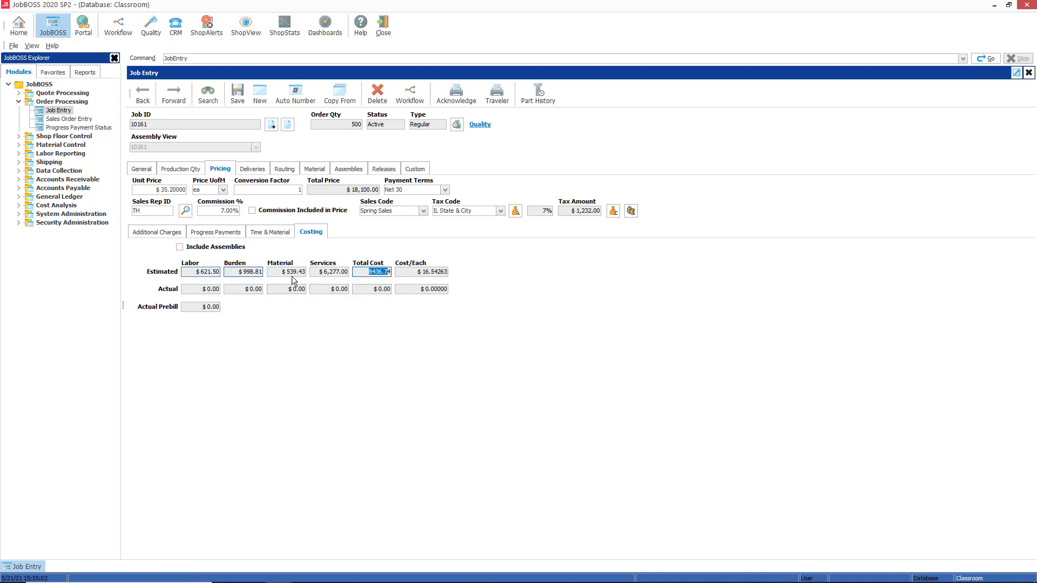
left_click(420, 271)
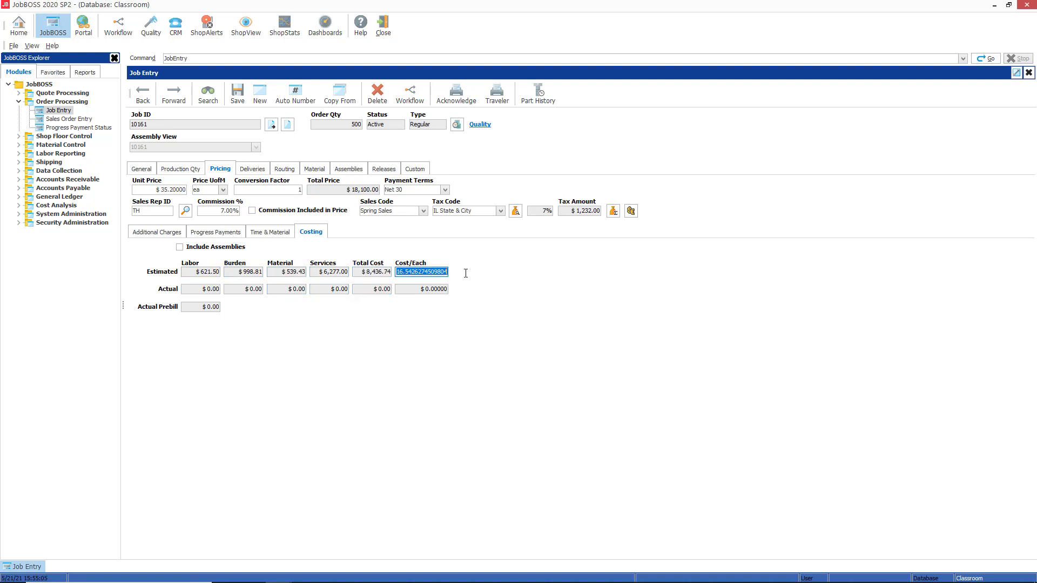
mouse_move(483, 282)
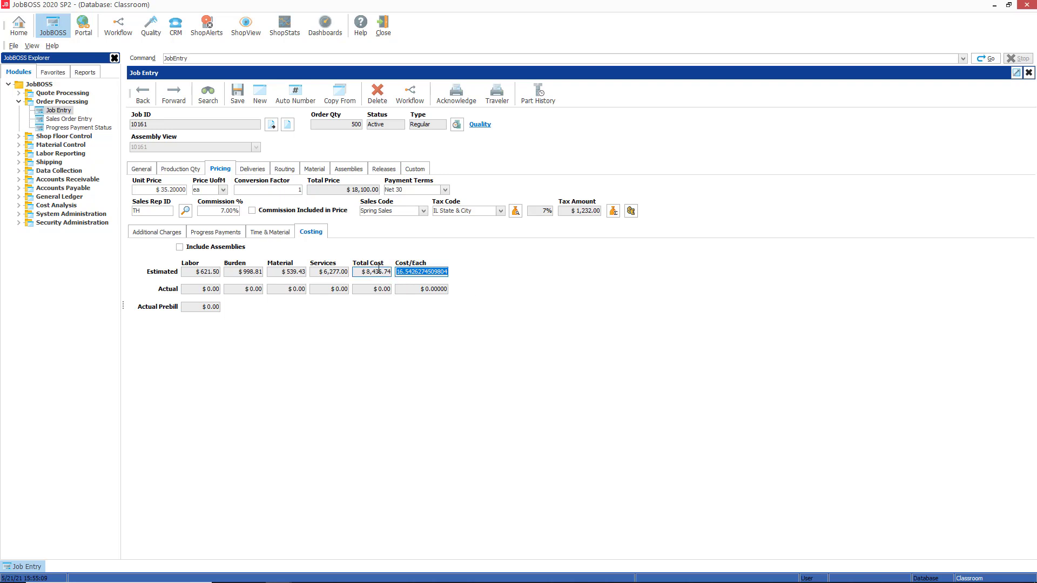
left_click(371, 272)
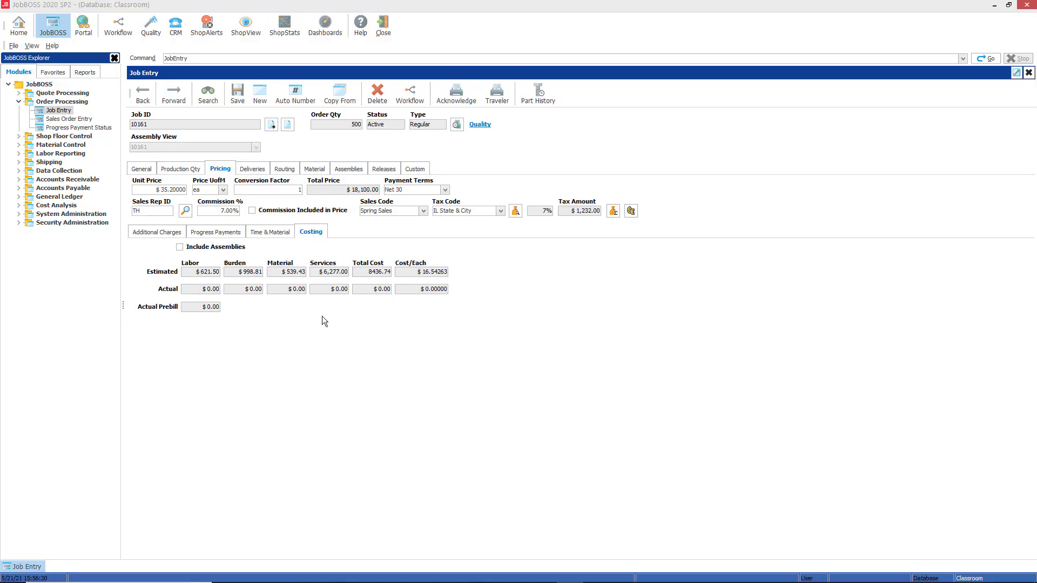
- Inspect actual labor, burden, material and prebill costs ($0.00), then expand Labor Reporting
left_click(200, 289)
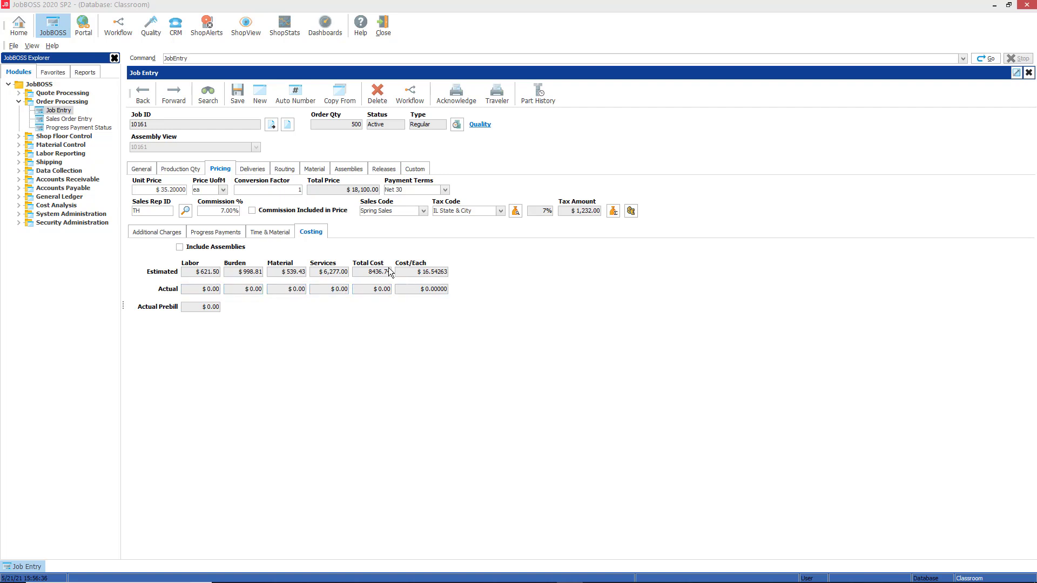
left_click(250, 289)
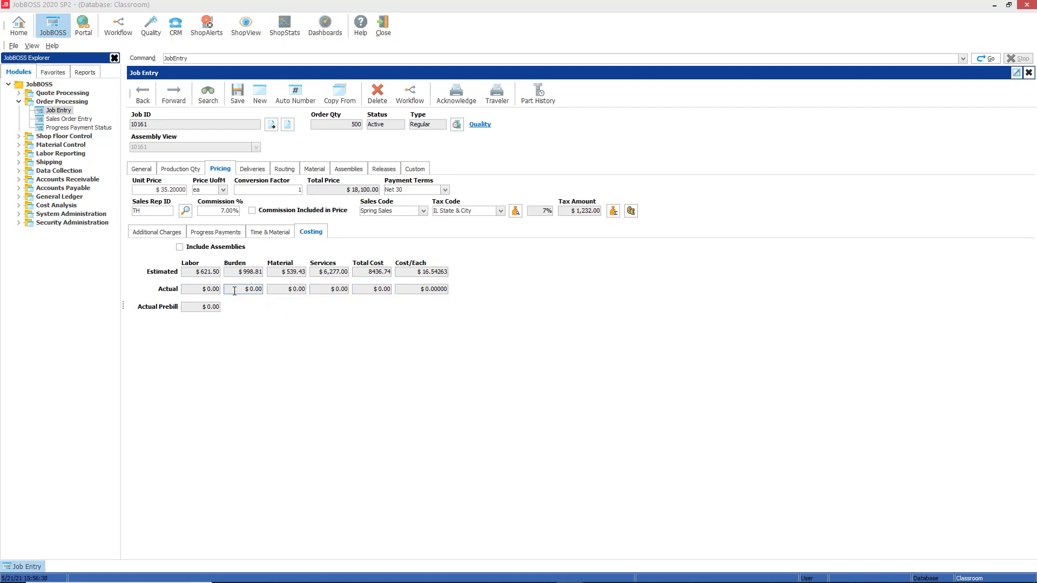
left_click(200, 289)
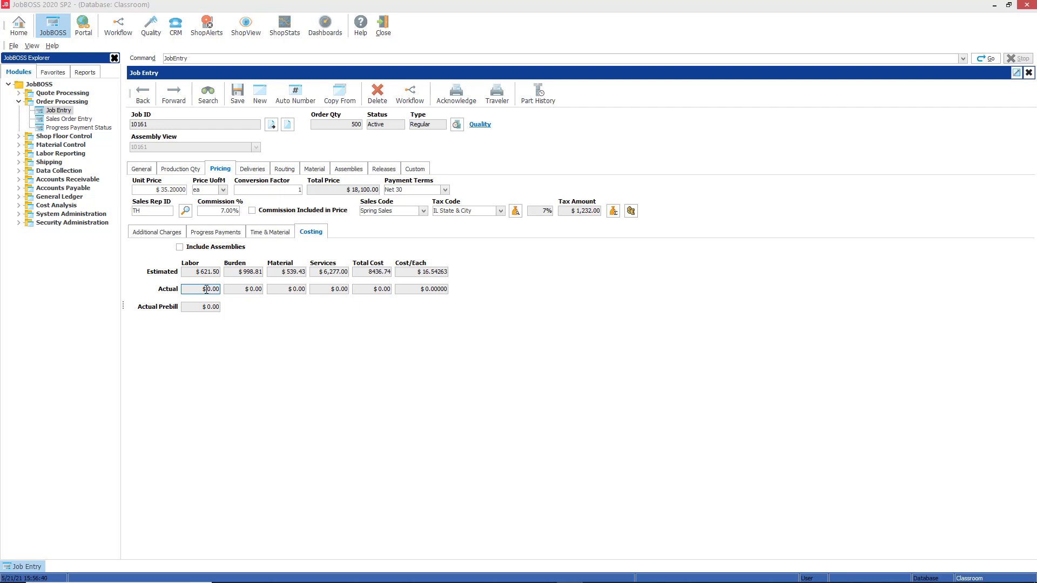
left_click(255, 289)
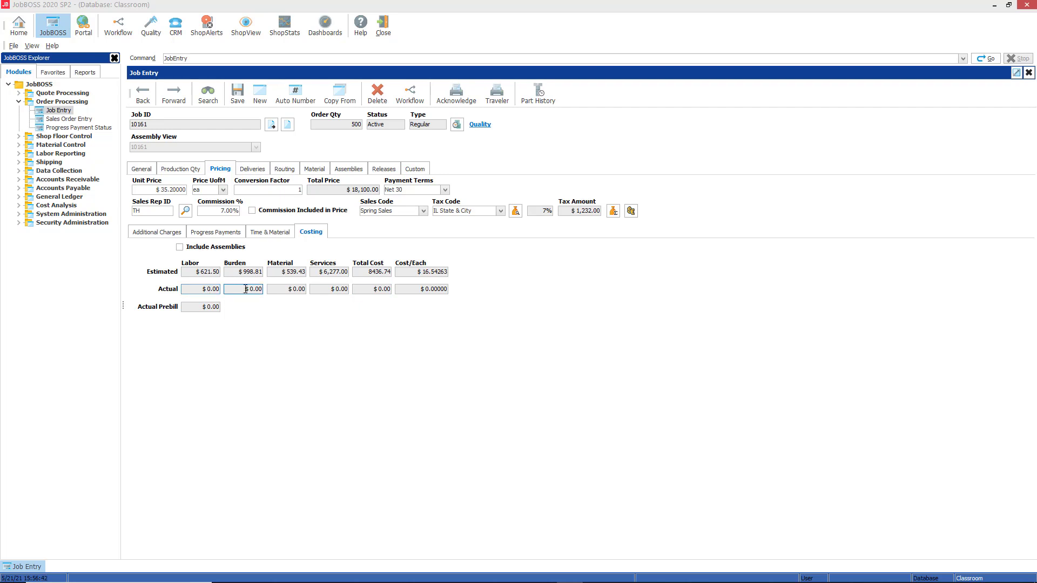
left_click(286, 289)
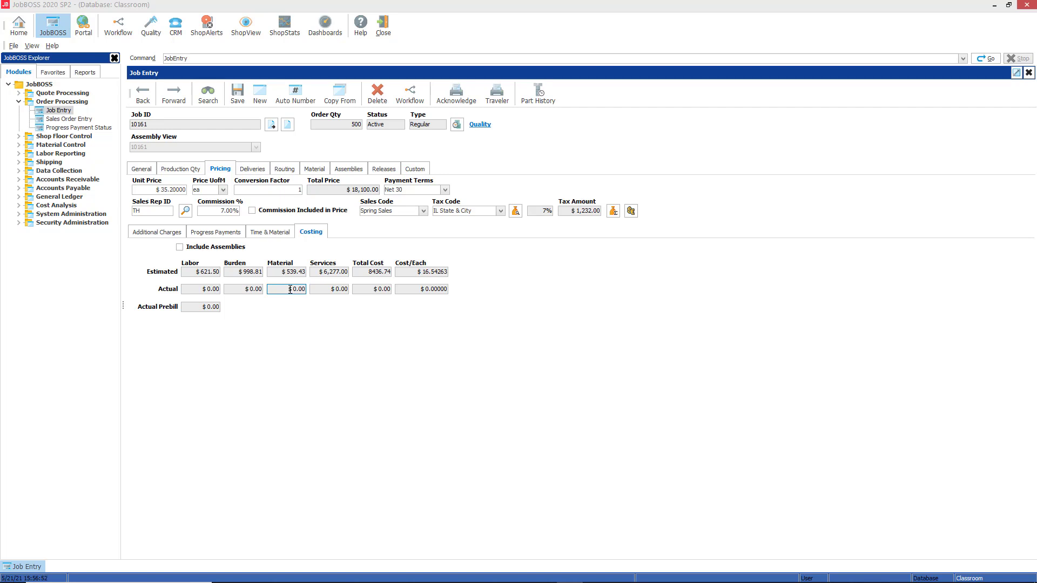
left_click(330, 289)
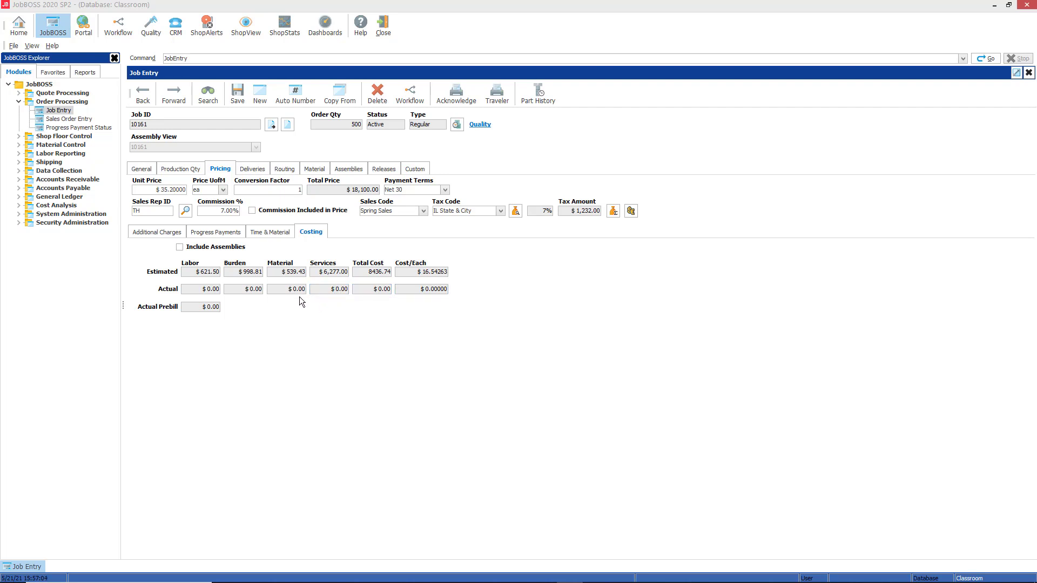
left_click(200, 306)
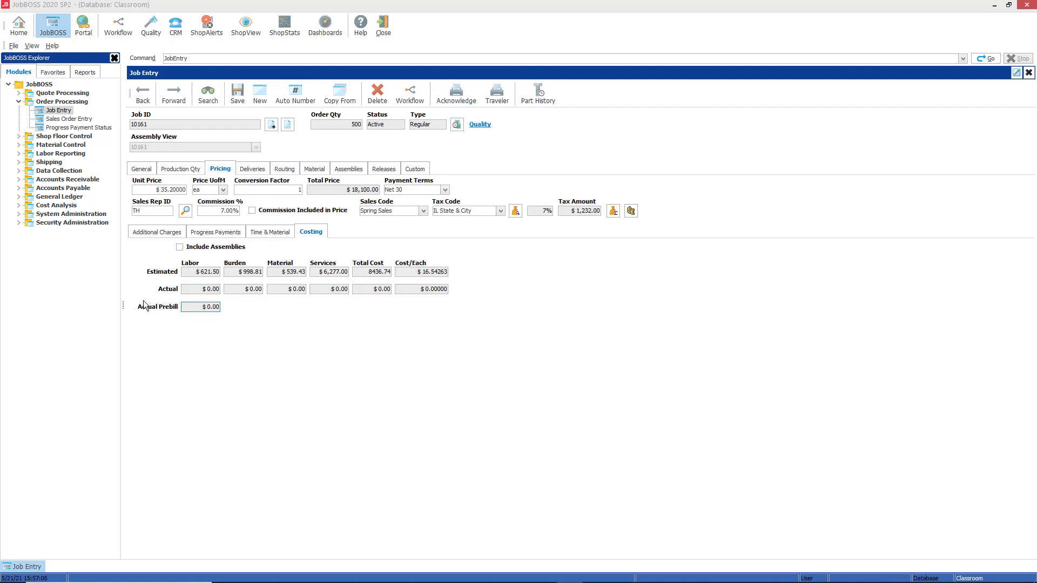
left_click(19, 153)
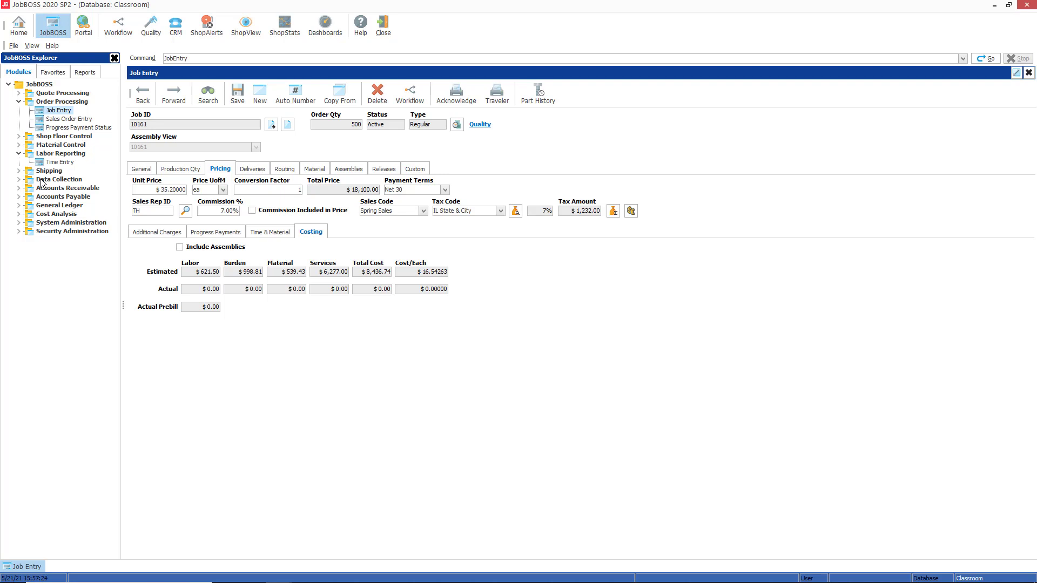
mouse_move(159, 286)
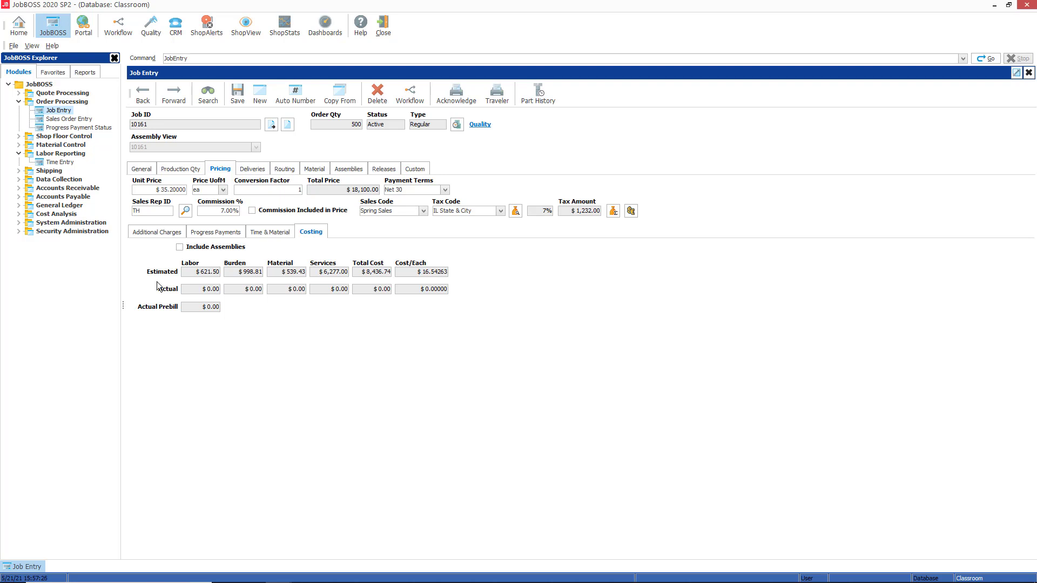
- Expand Material Control to list Purchasing and PO Receiving while checking actual material cost
left_click(329, 288)
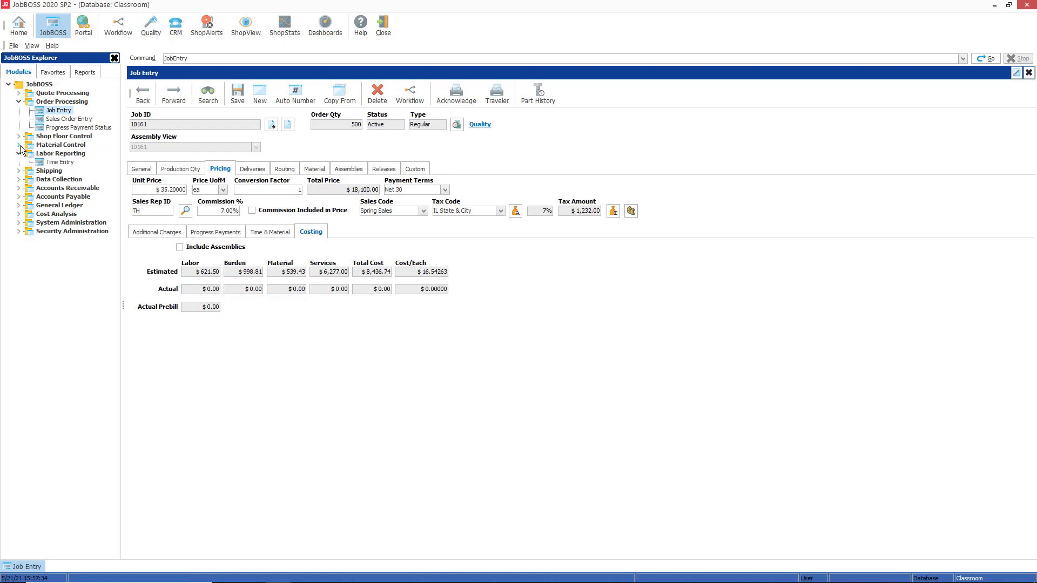
left_click(18, 145)
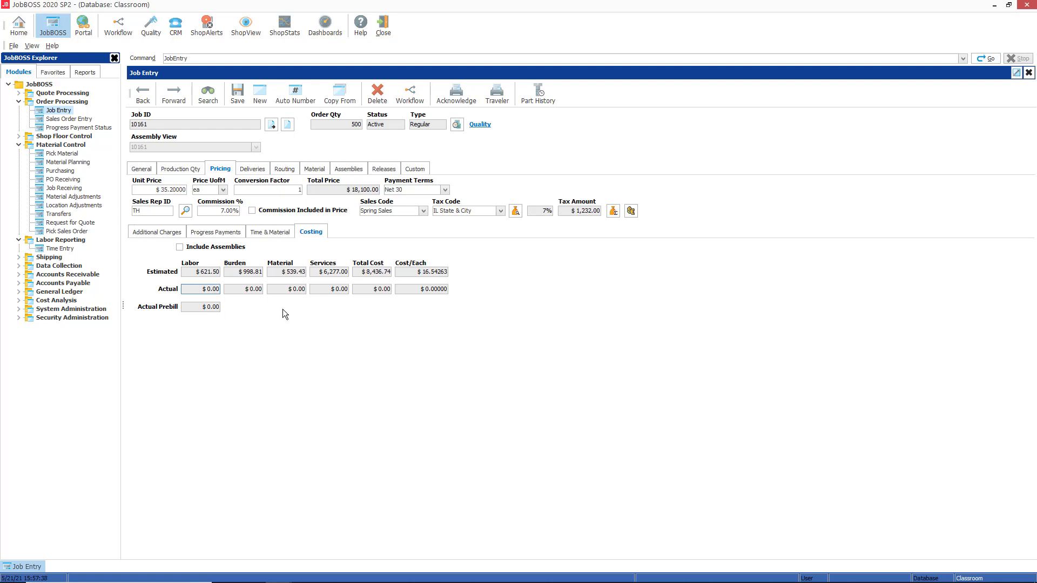
left_click(286, 289)
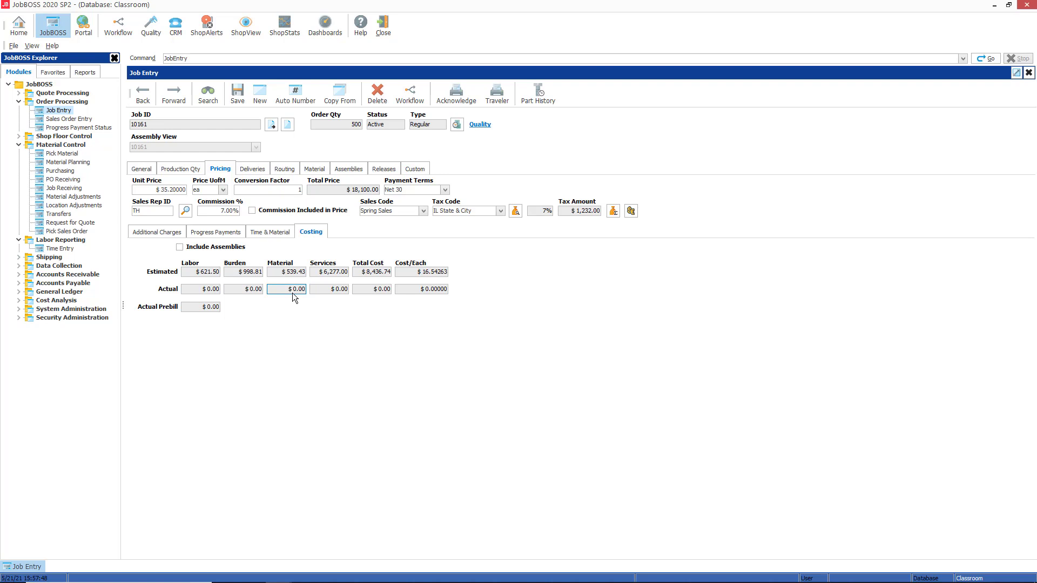
left_click(199, 289)
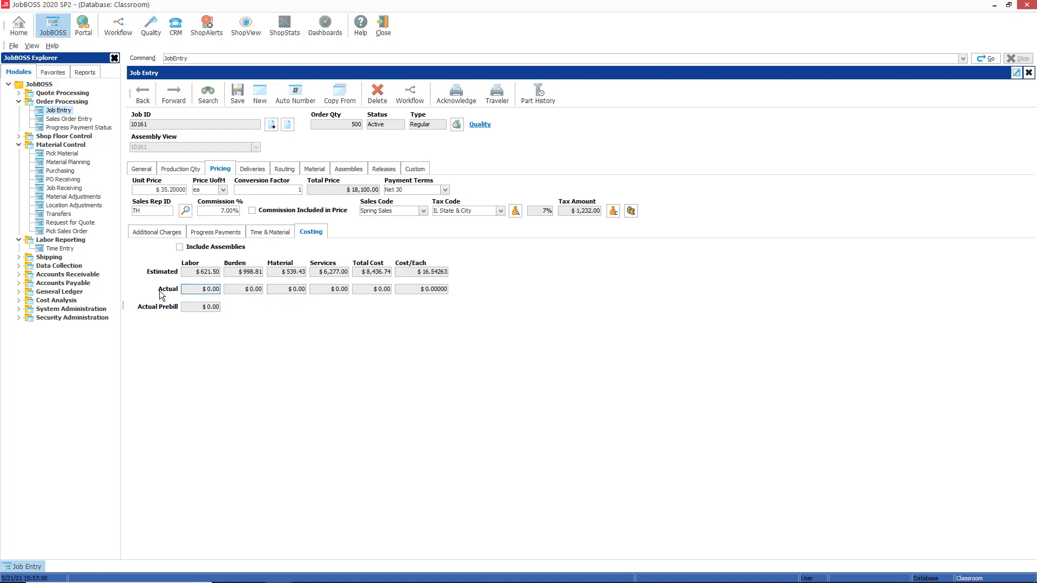
left_click(287, 288)
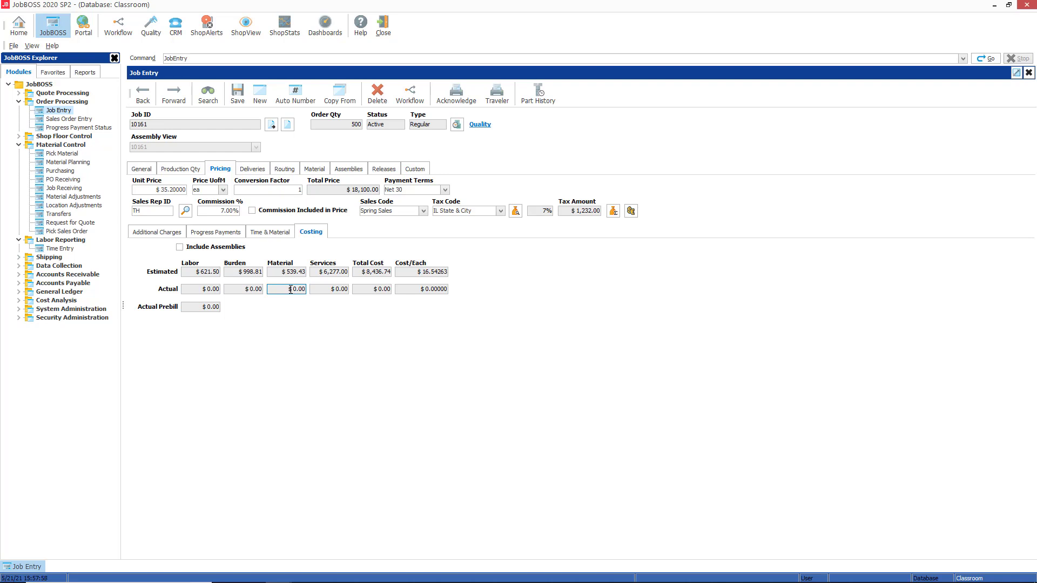
left_click(328, 272)
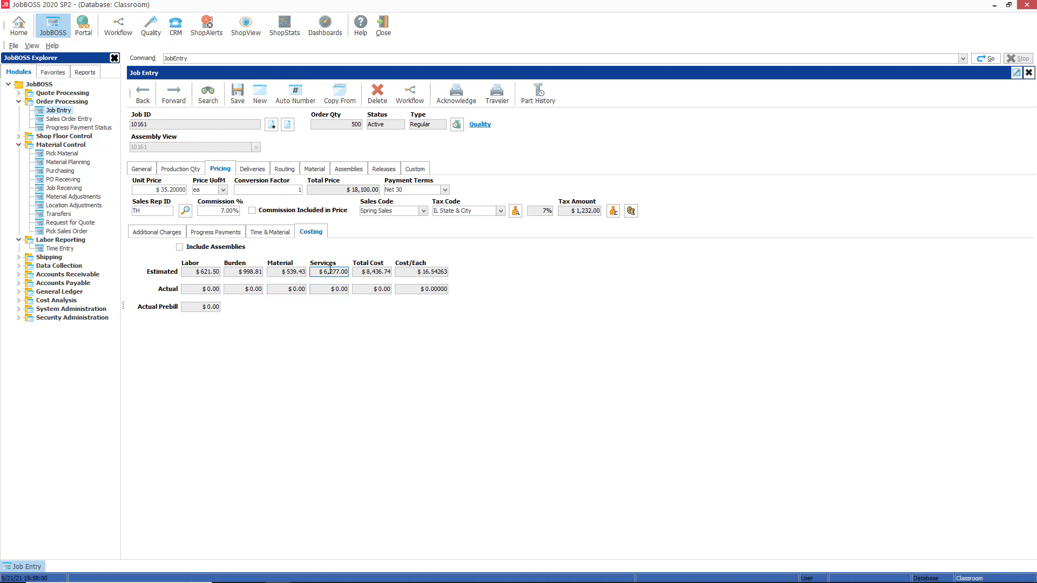
left_click(328, 289)
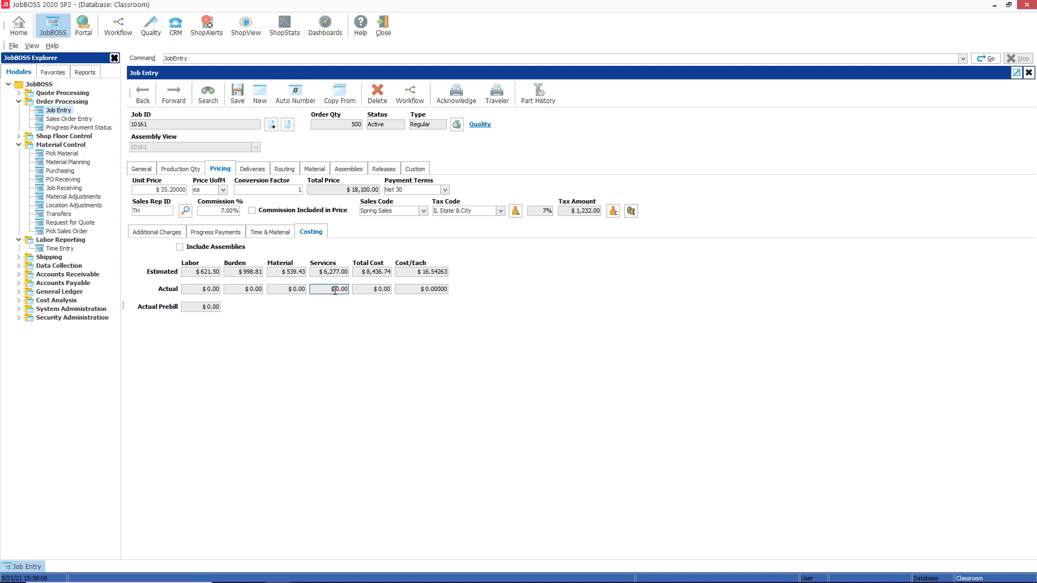
mouse_move(337, 287)
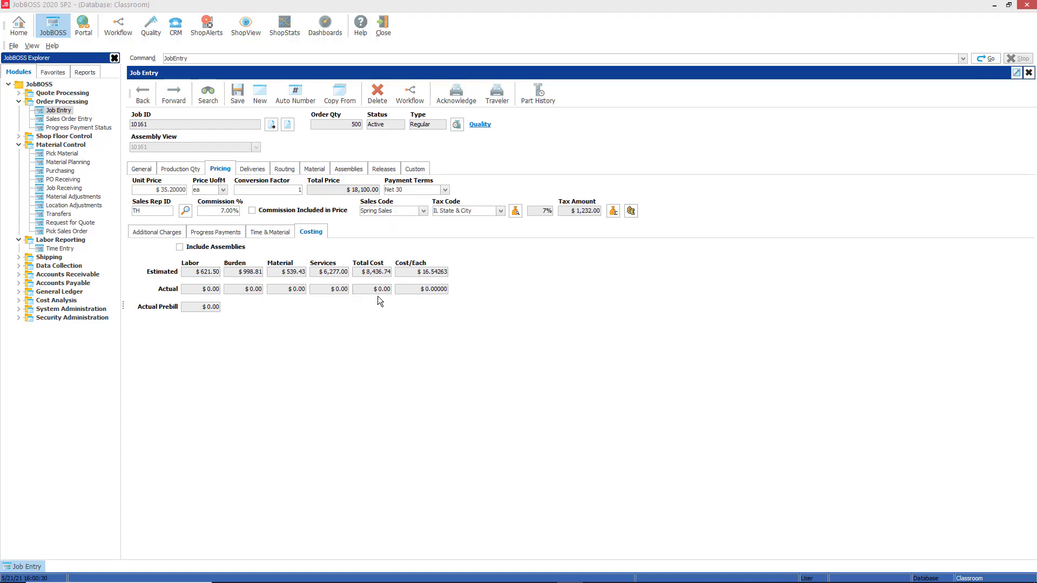
- Check actual total cost and actual cost per each (both zero) against estimated cost per each
left_click(371, 289)
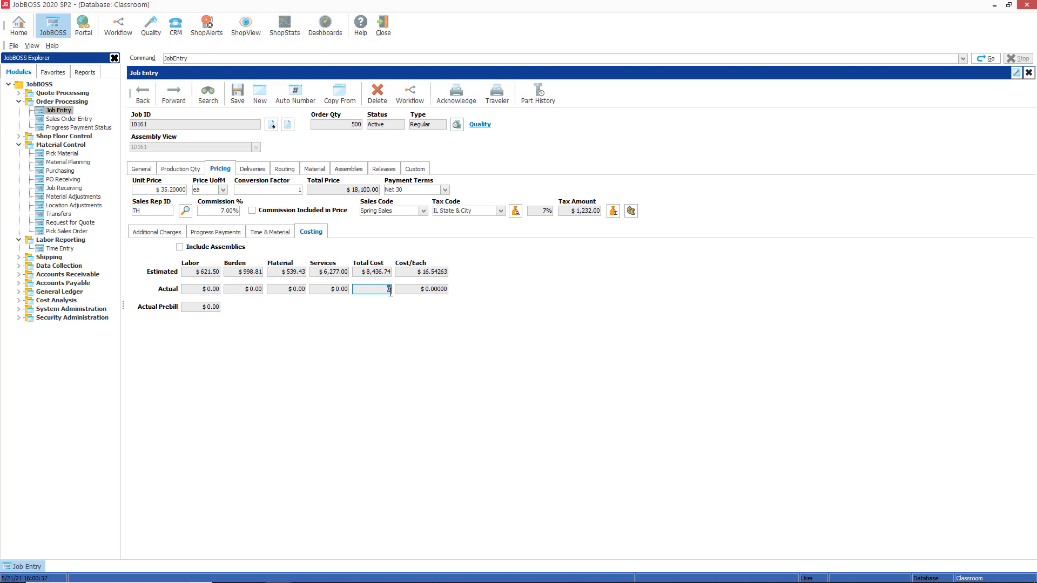
mouse_move(397, 363)
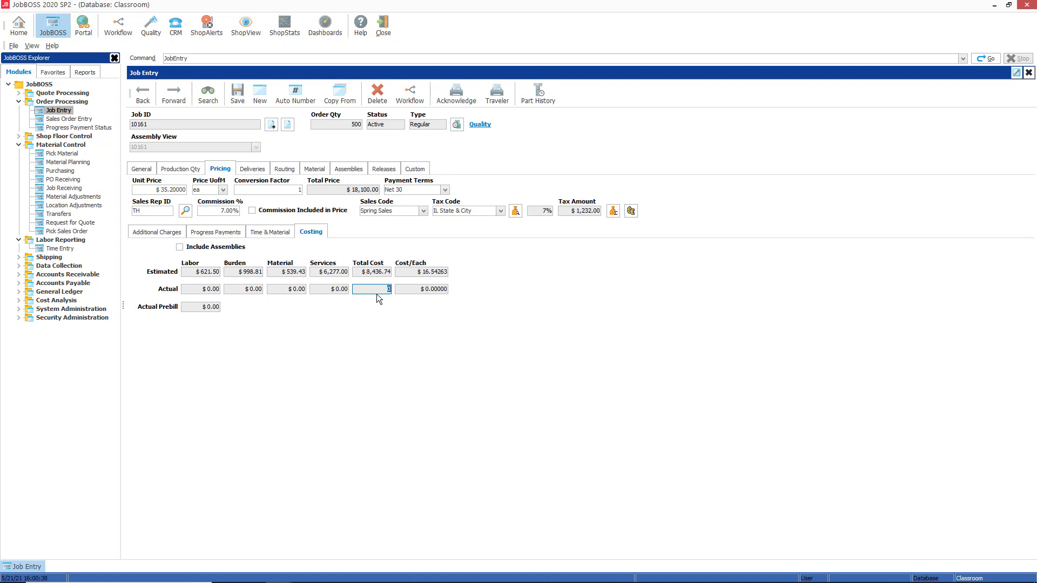
mouse_move(349, 299)
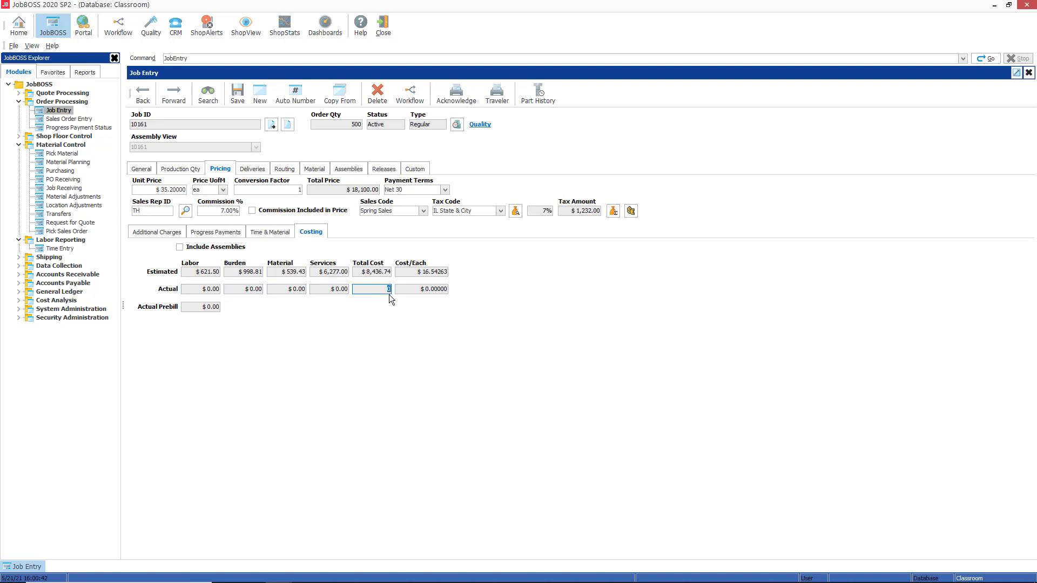
left_click(420, 289)
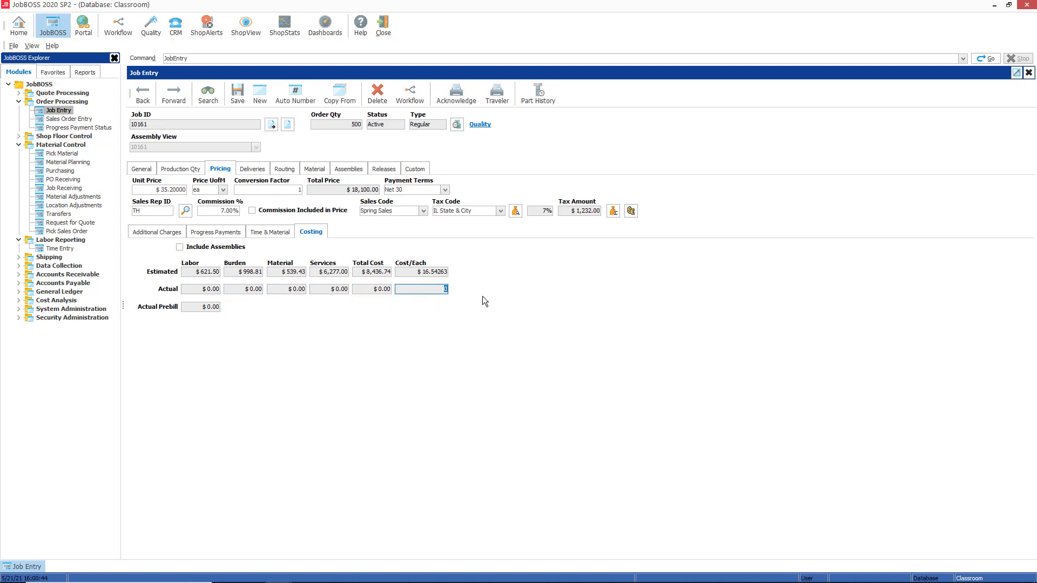
mouse_move(489, 311)
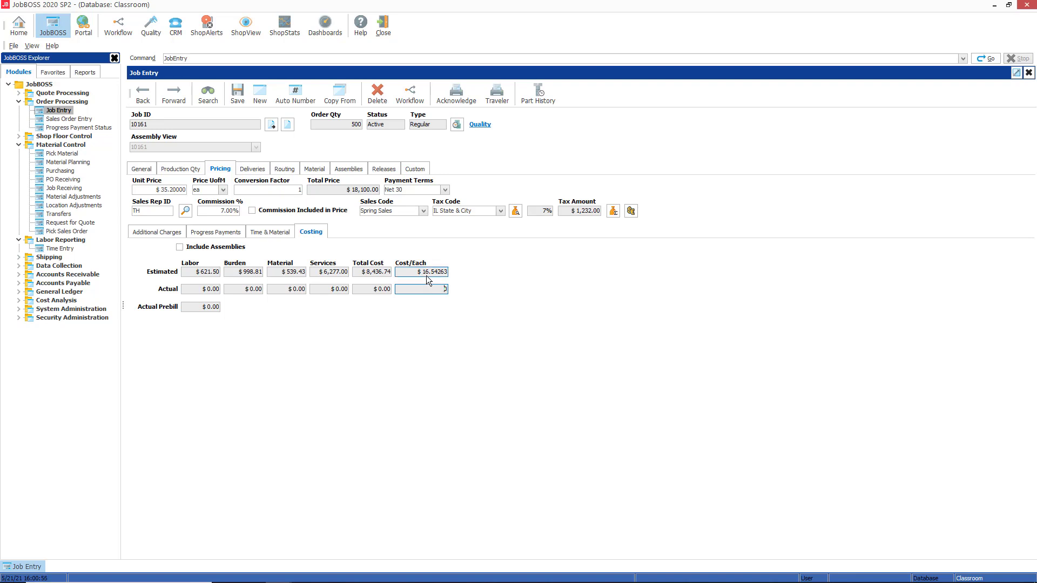
left_click(421, 289)
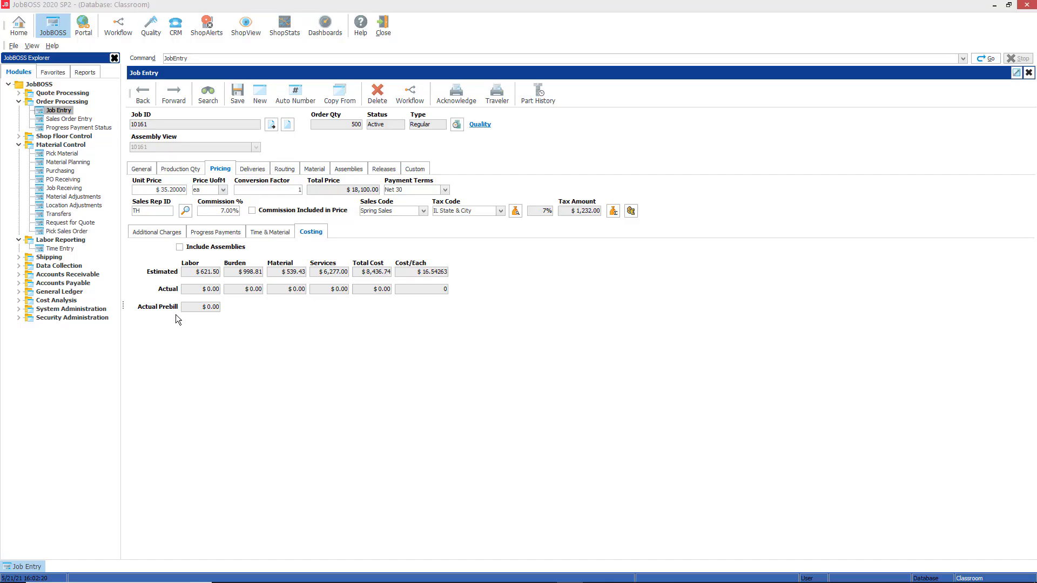
mouse_move(163, 317)
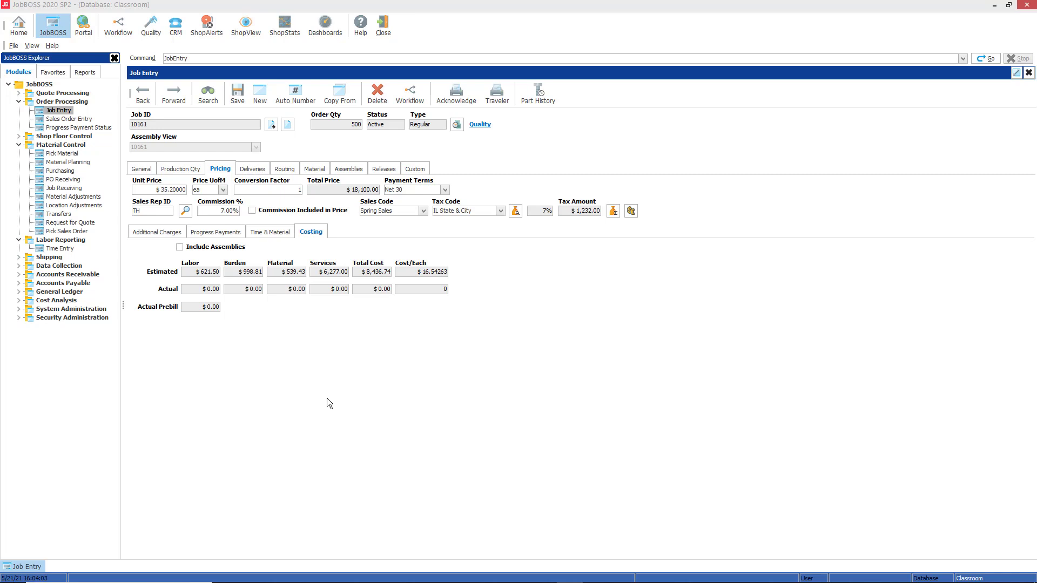
mouse_move(336, 398)
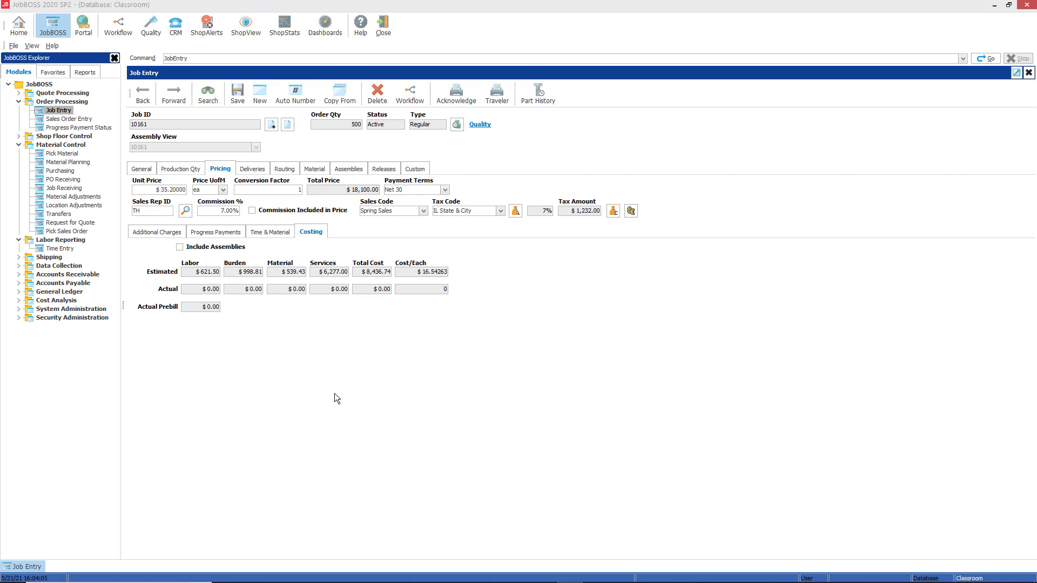
mouse_move(286, 305)
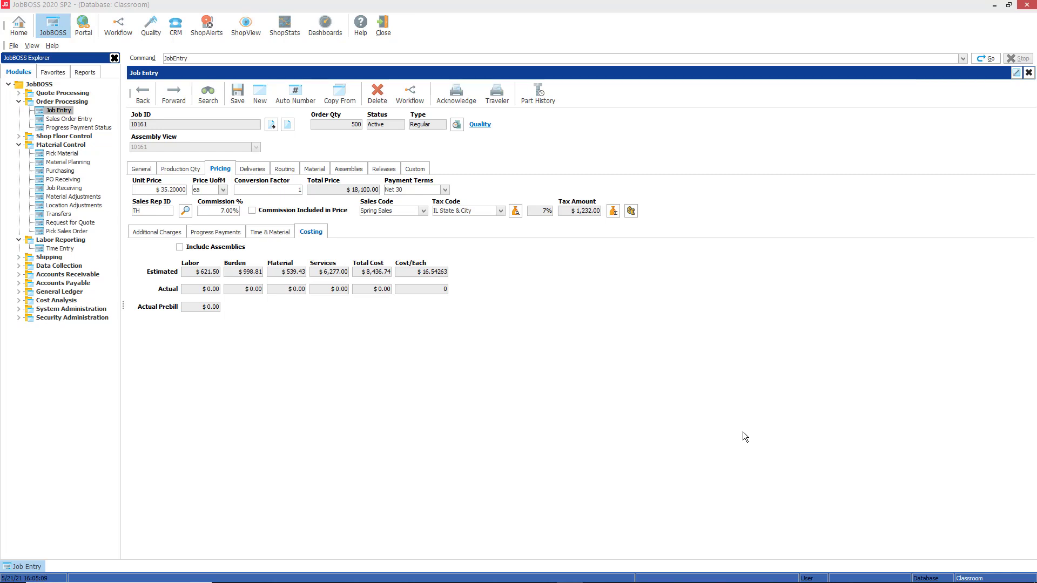
mouse_move(634, 391)
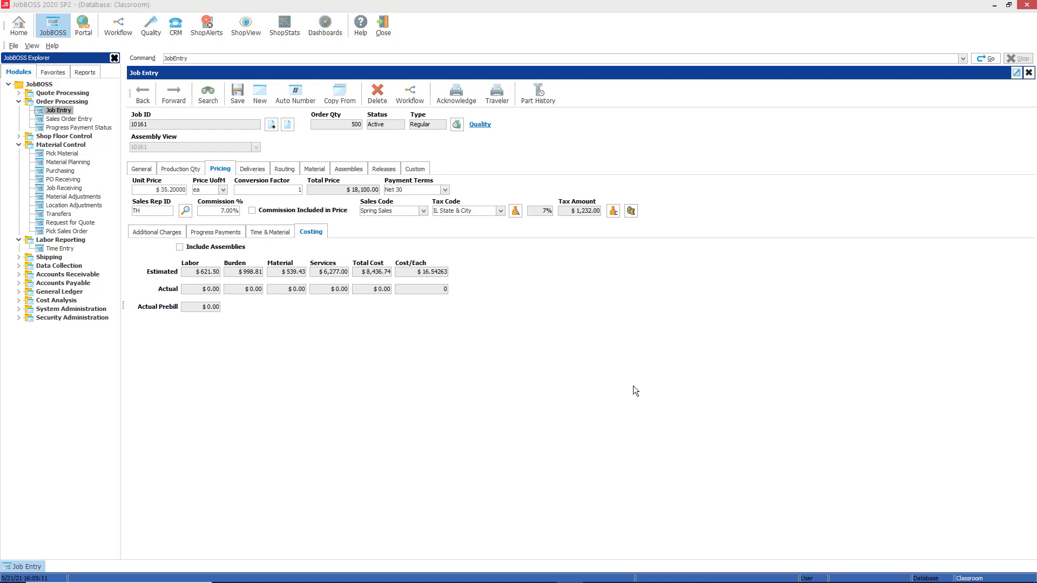
mouse_move(460, 396)
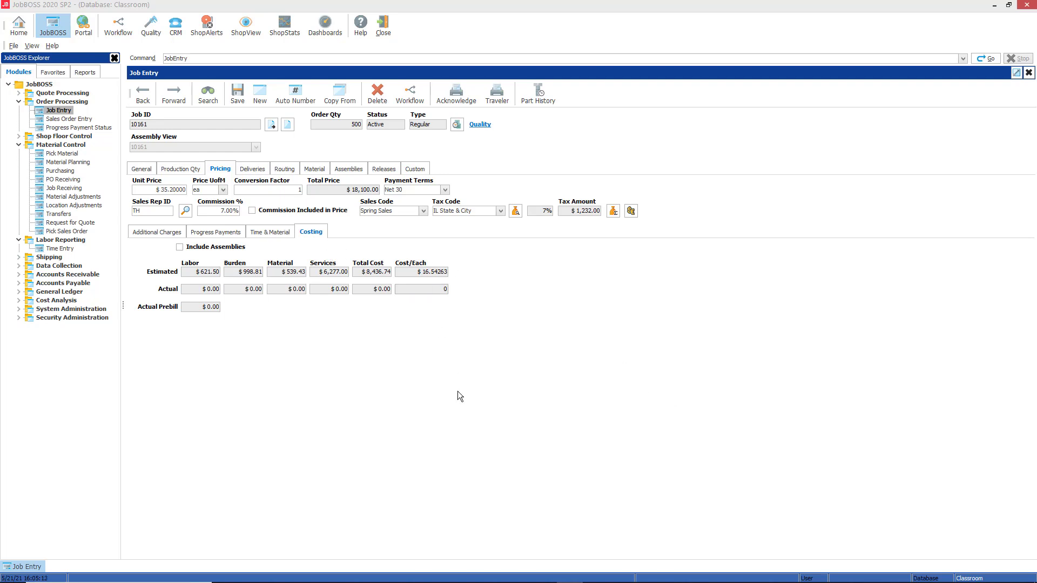